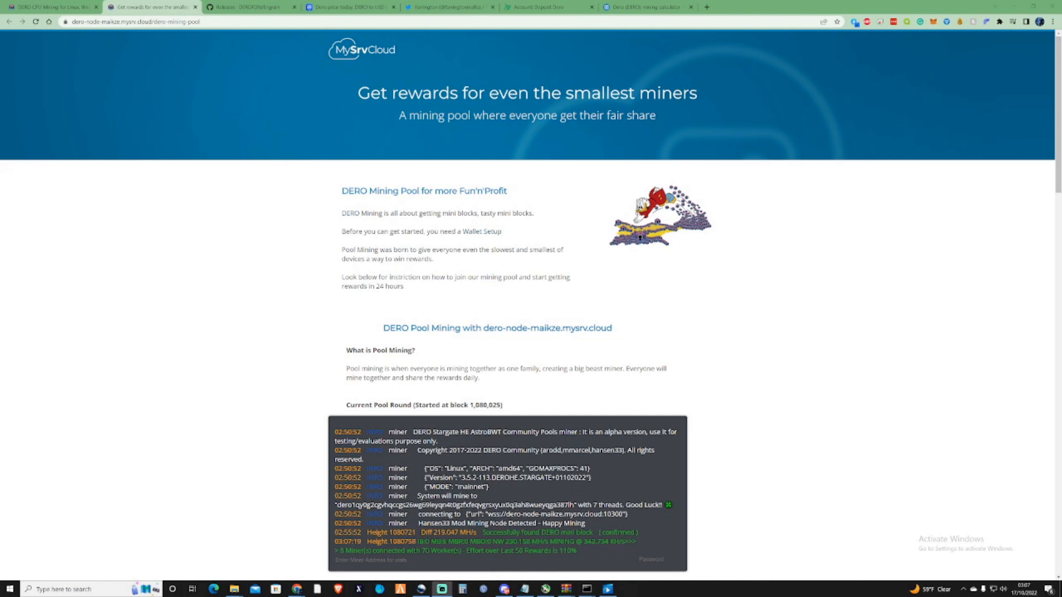
- Highlight the fair-share tagline, then reach the Engram releases page for the windows amd64 zip
double_click(398, 190)
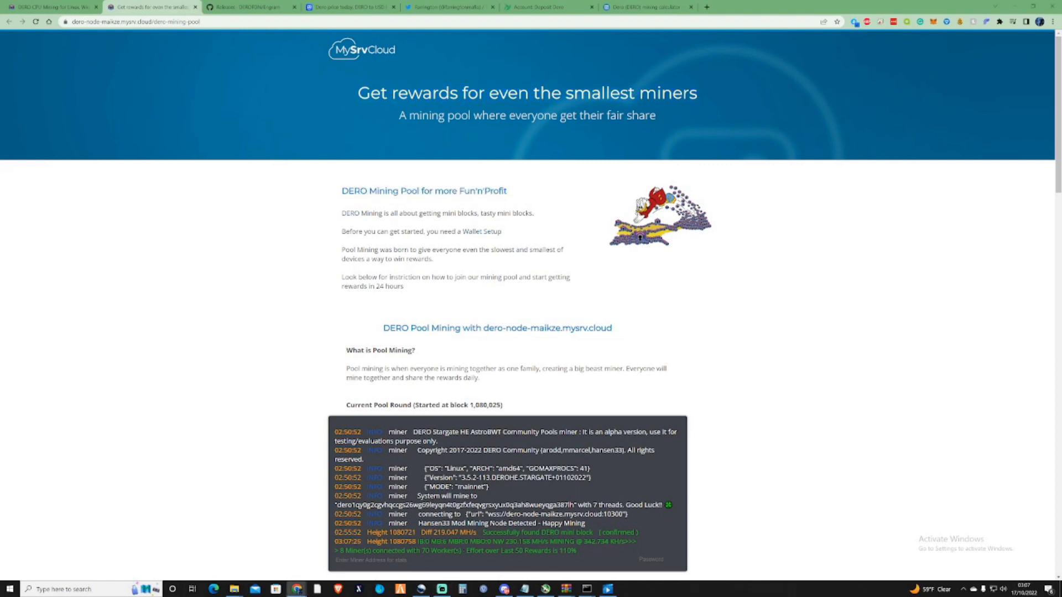
drag(399, 115, 655, 115)
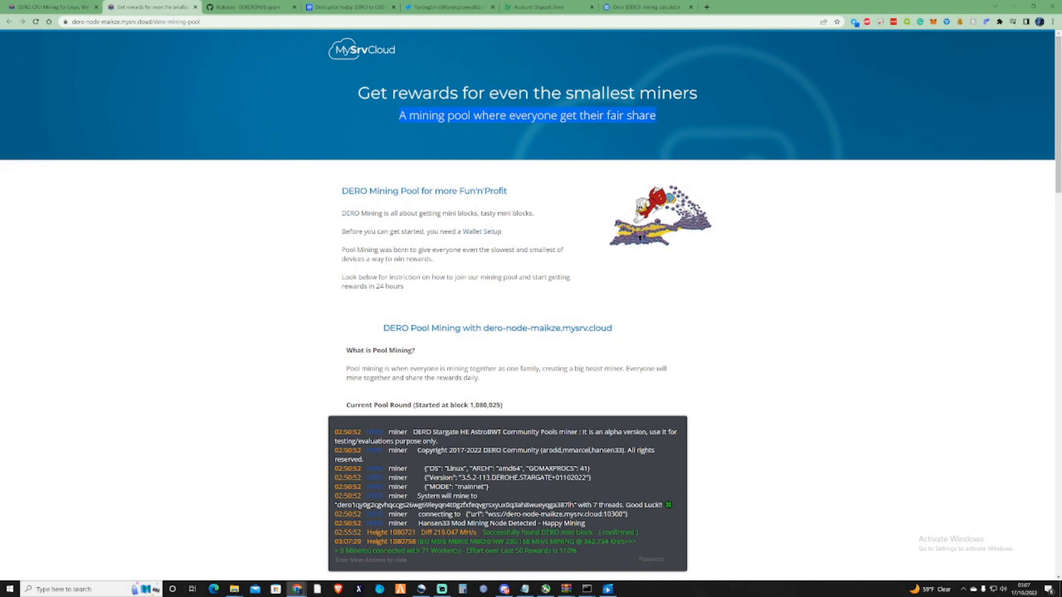
mouse_move(519, 290)
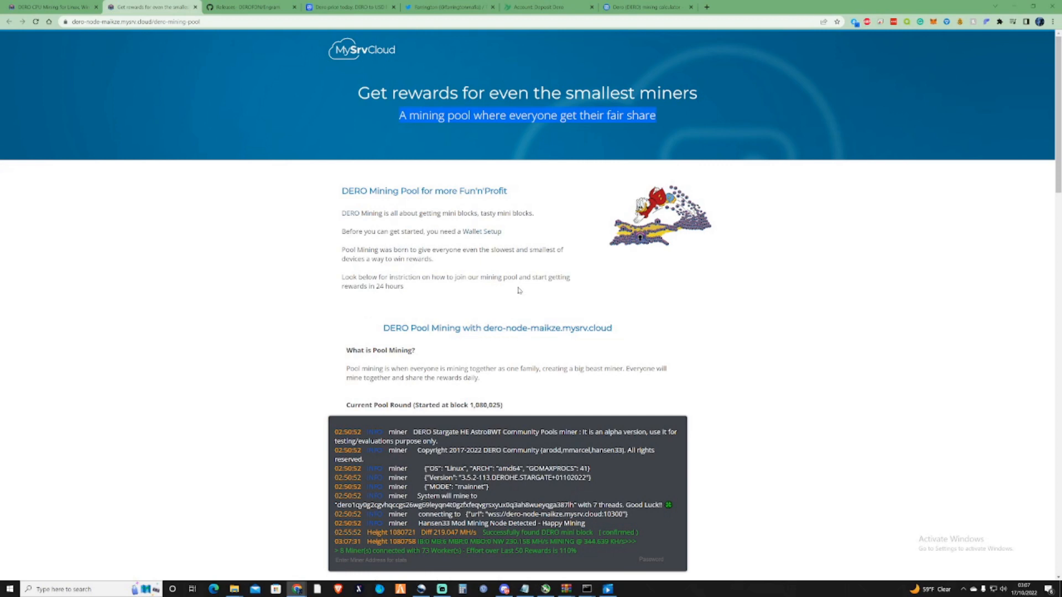
mouse_move(434, 259)
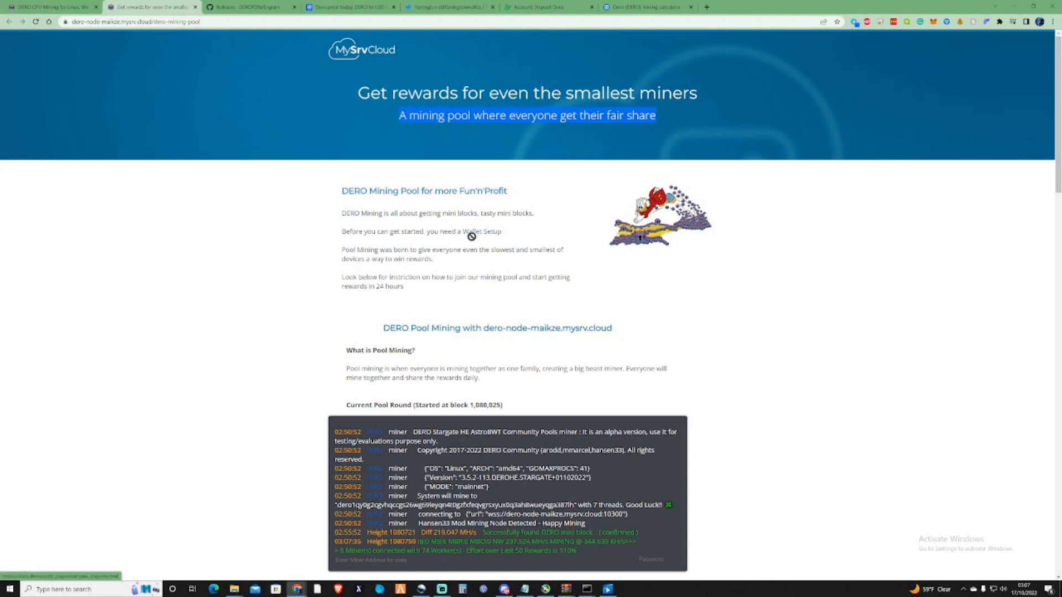
mouse_move(251, 117)
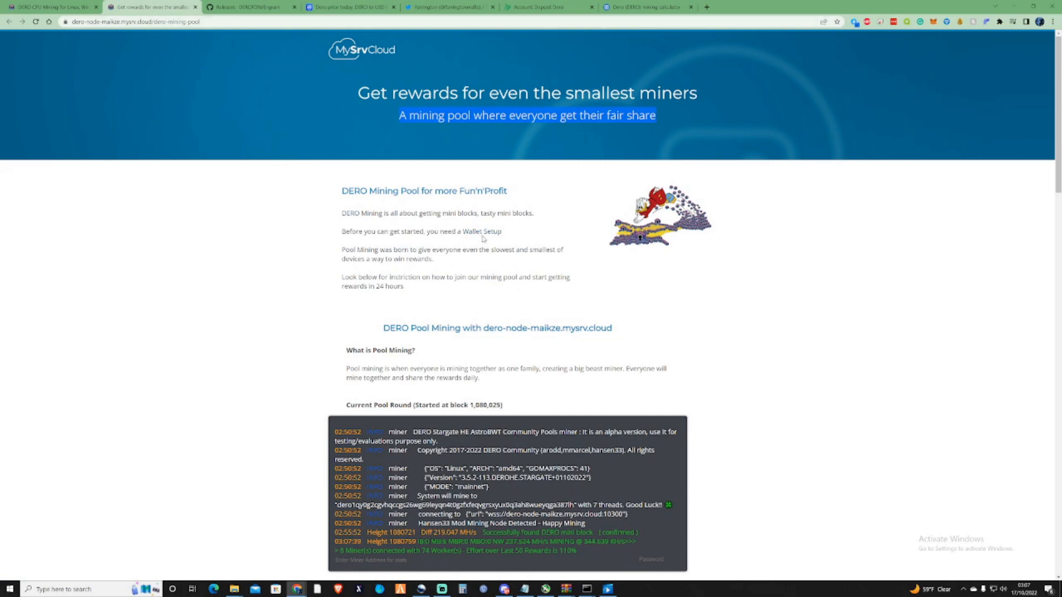
click(244, 7)
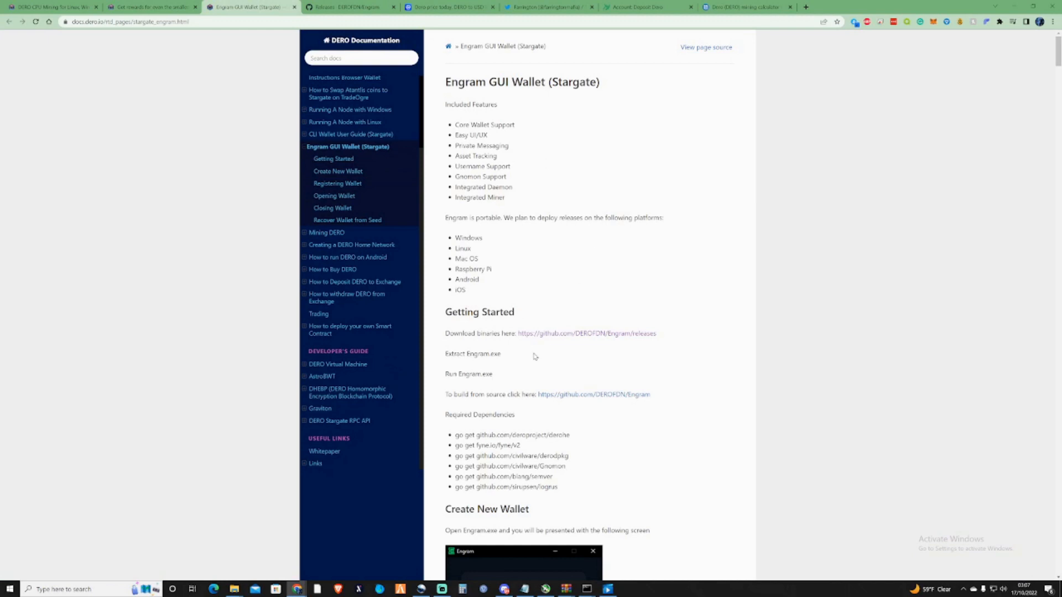
mouse_move(586, 333)
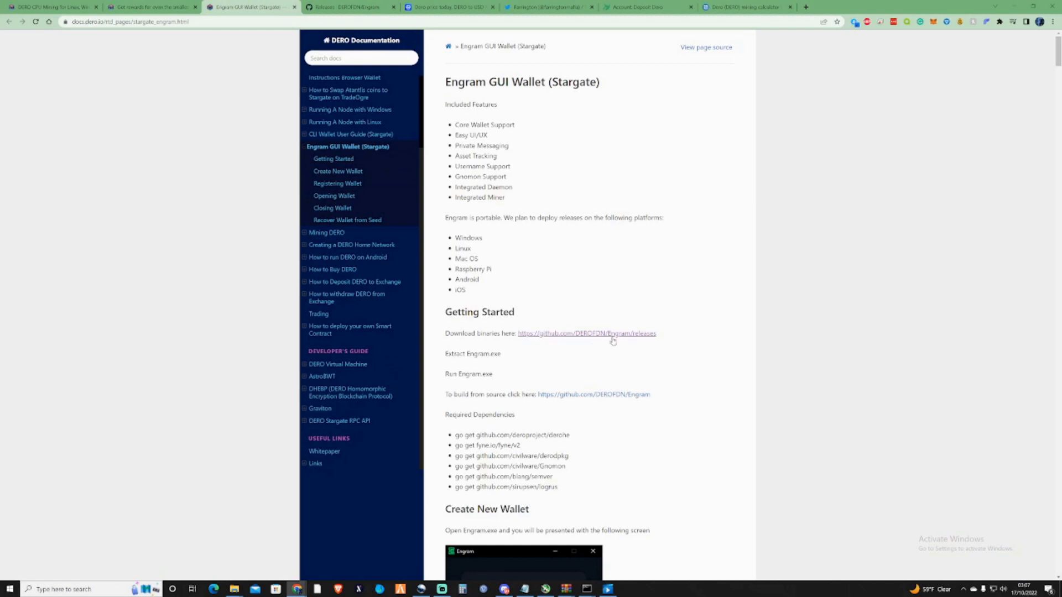
click(585, 333)
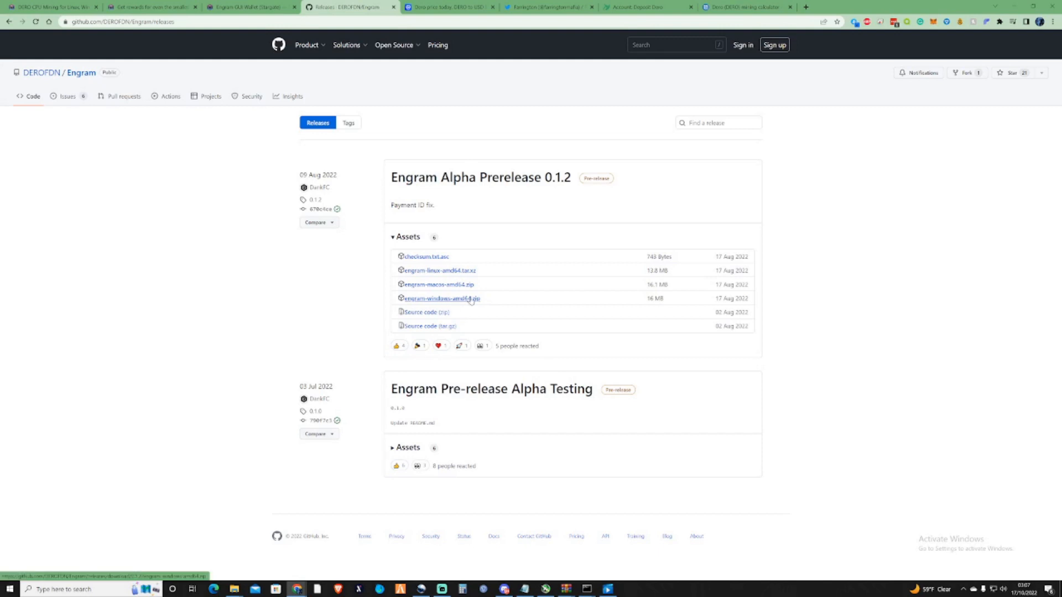
click(647, 7)
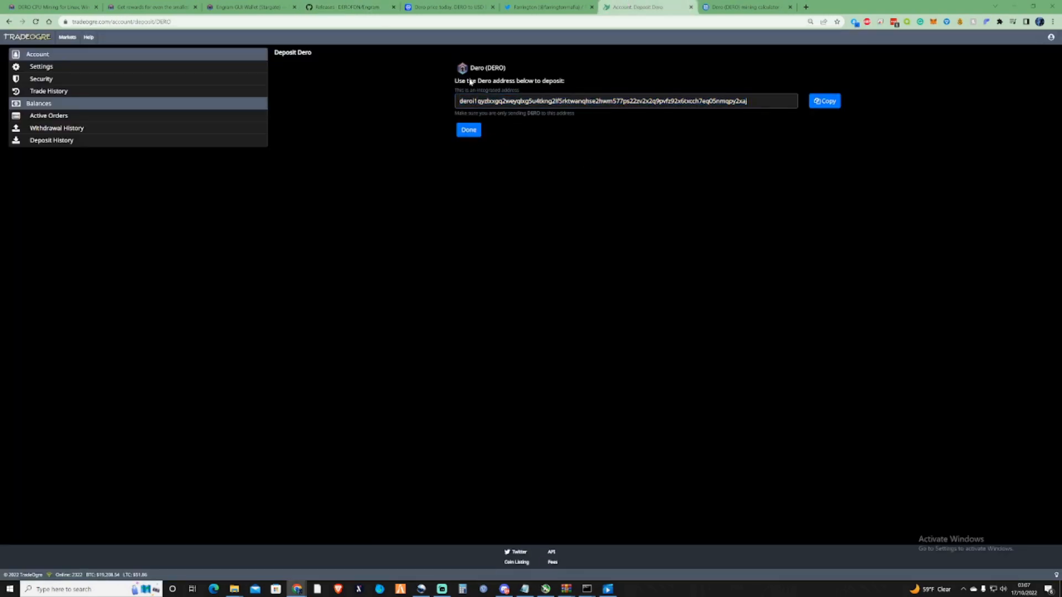
mouse_move(535, 76)
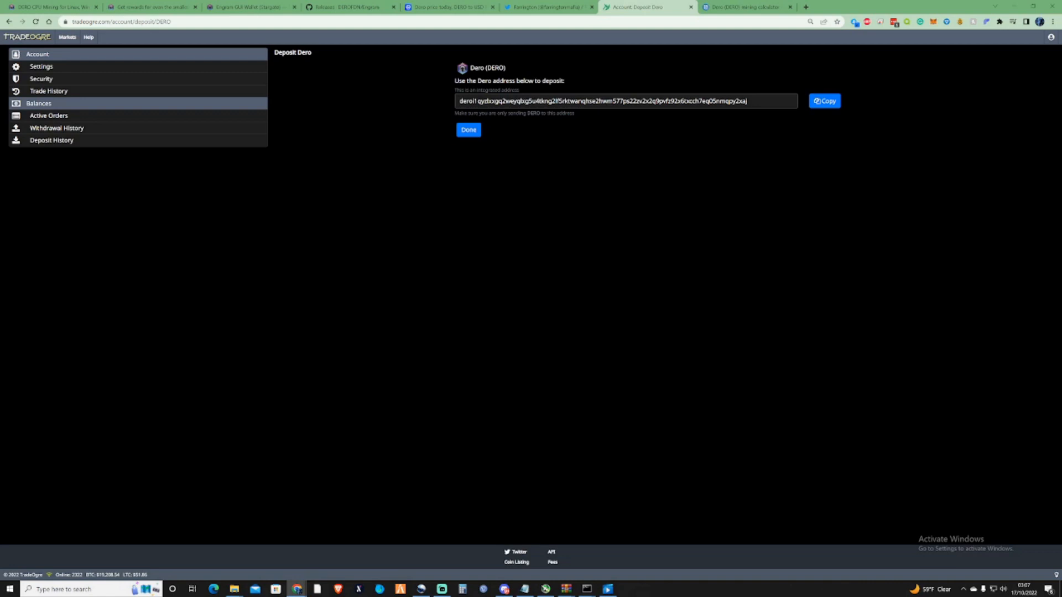
- Highlight the TradeOgre integrated DERO deposit address, then return to the mining pool page
drag(456, 90, 520, 90)
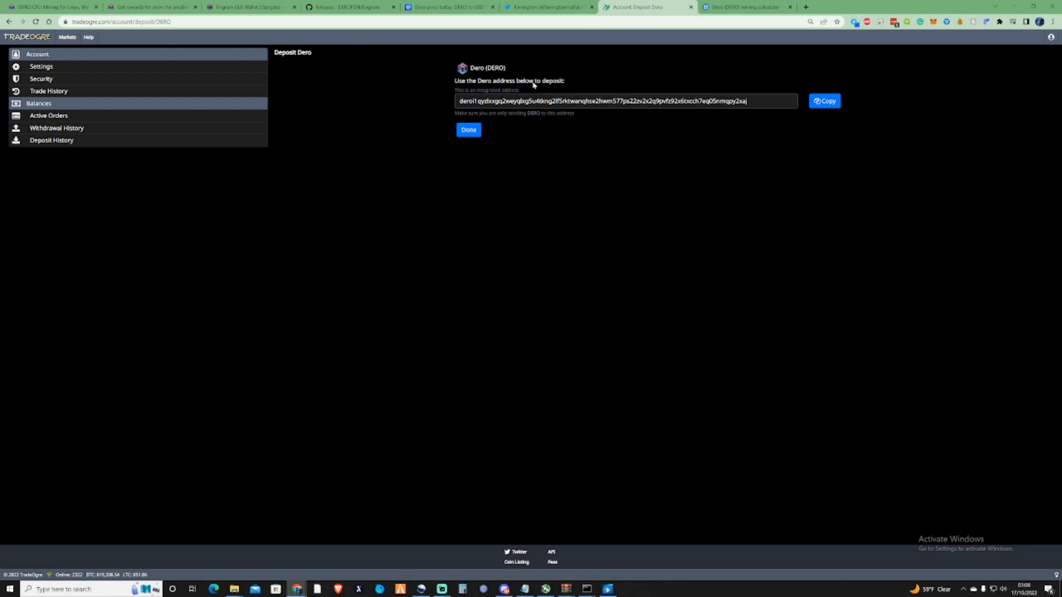
mouse_move(509, 157)
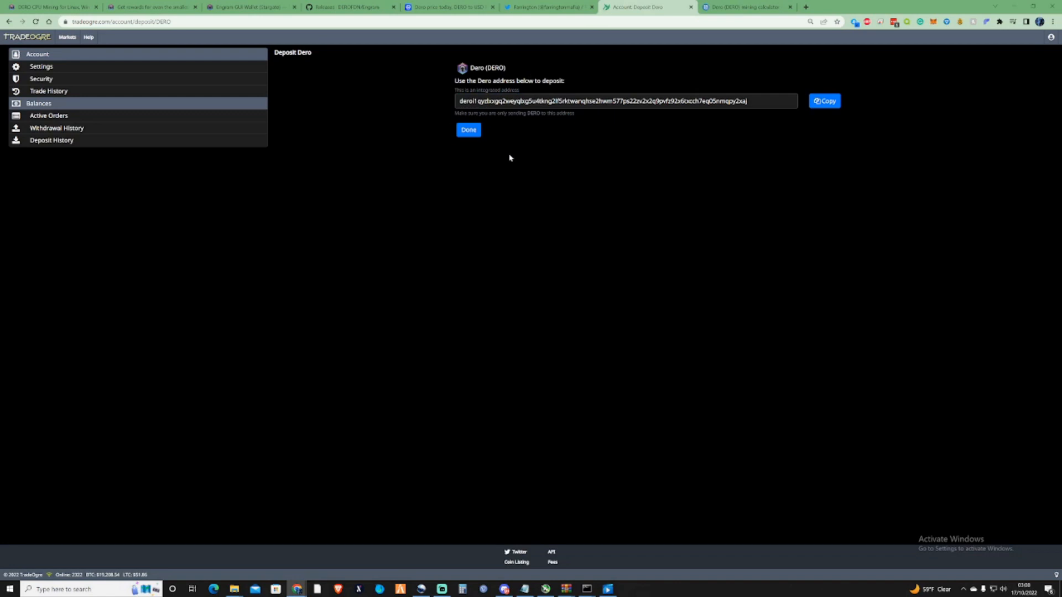
mouse_move(374, 96)
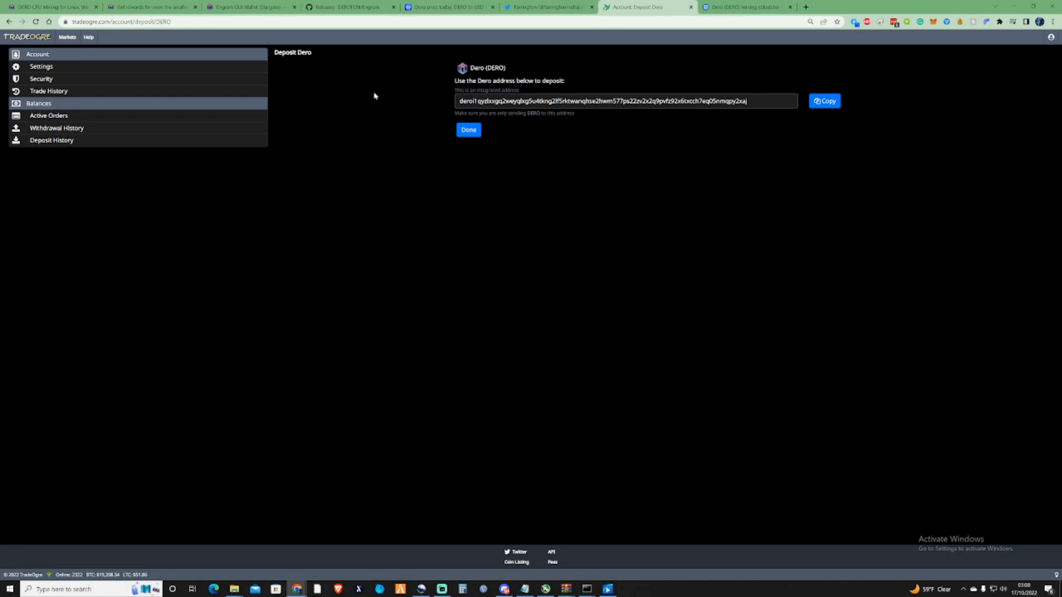
click(250, 7)
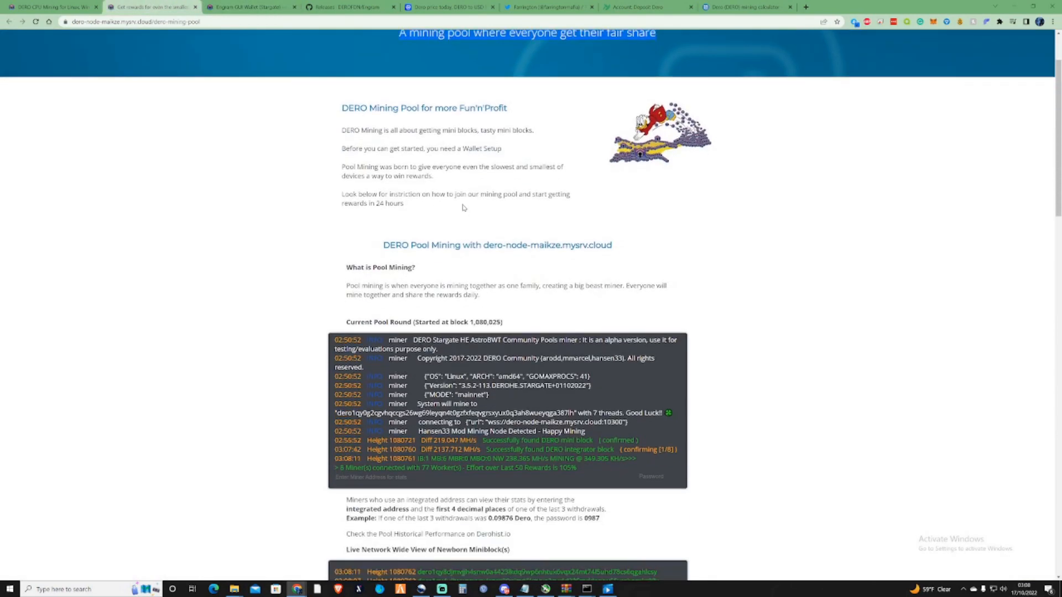
scroll(down, 3)
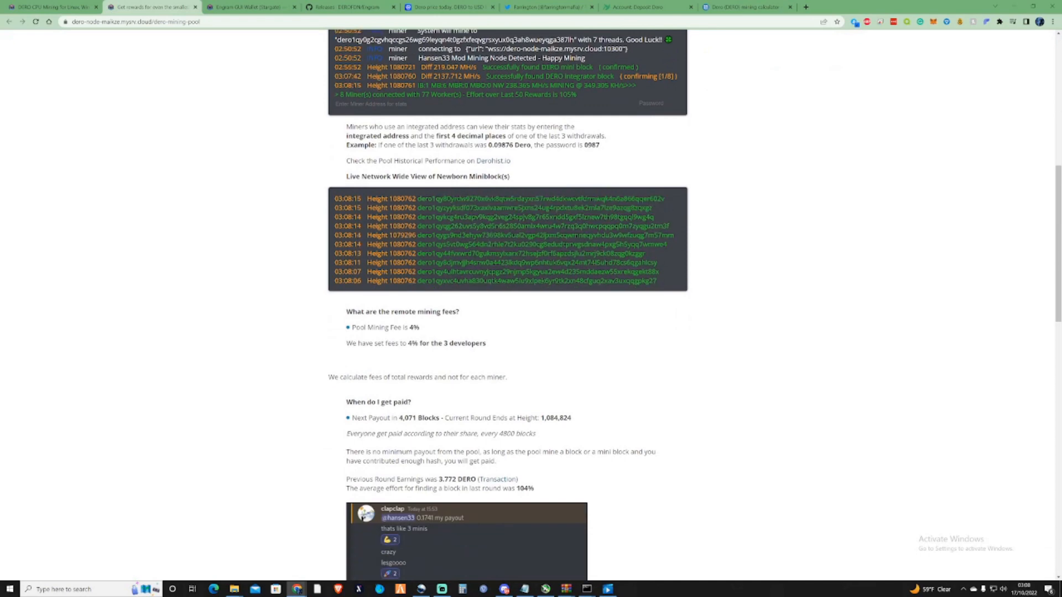
scroll(down, 3)
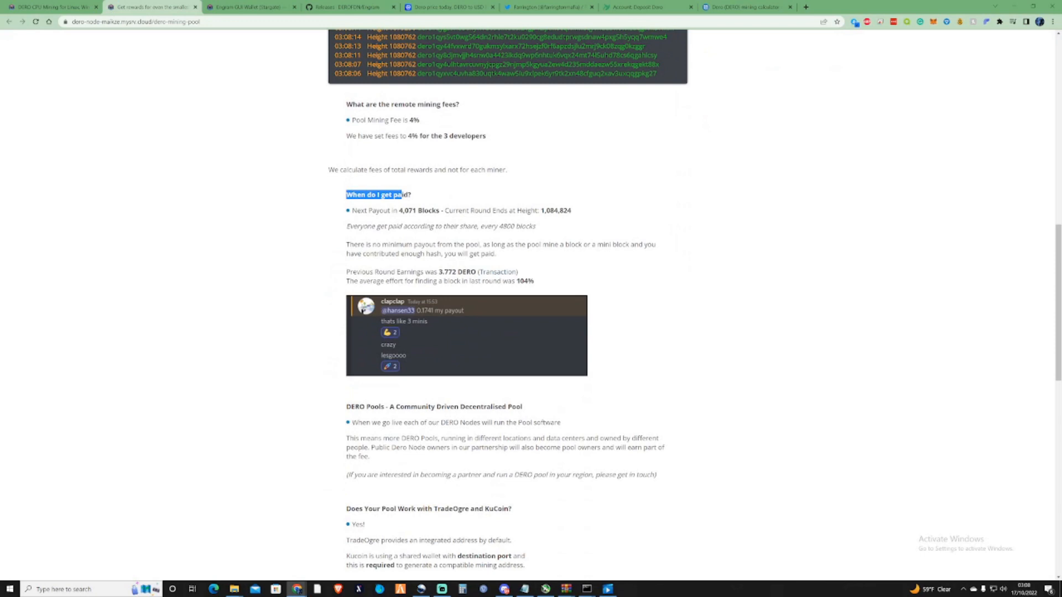
scroll(down, 3)
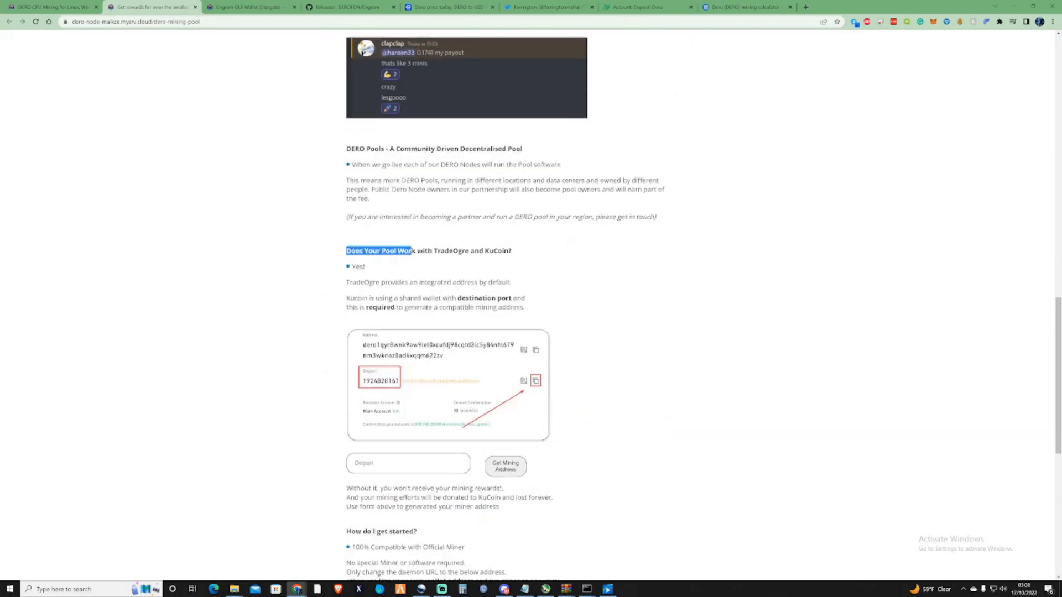
scroll(down, 3)
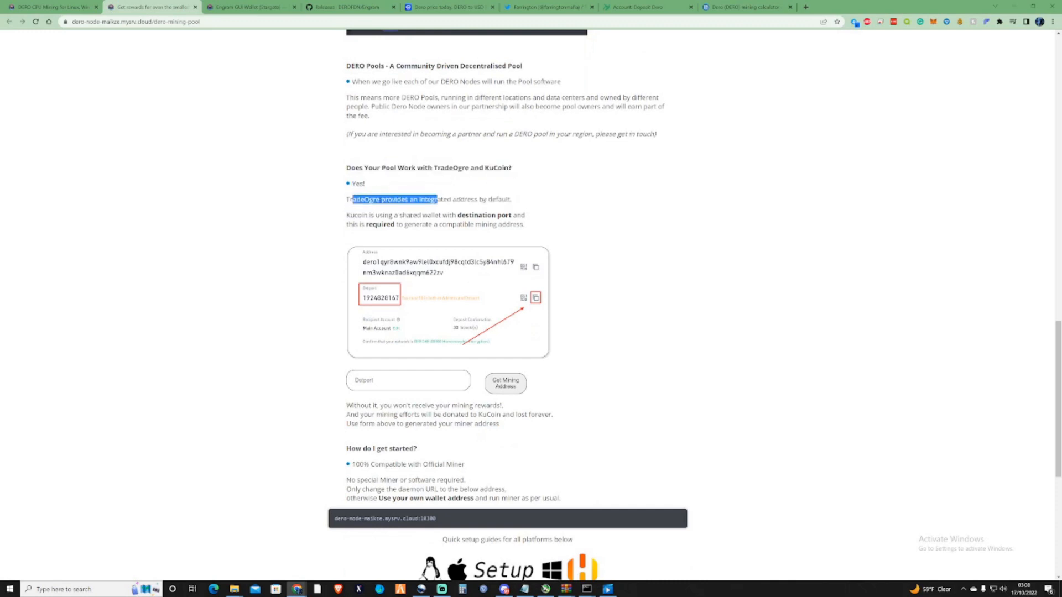
scroll(down, 3)
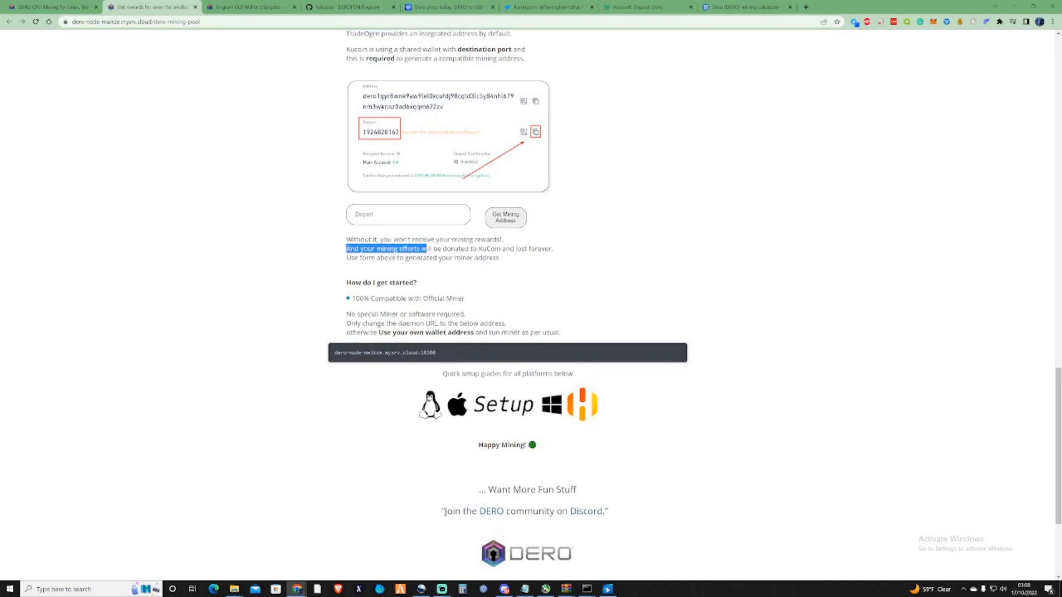
drag(430, 248, 531, 248)
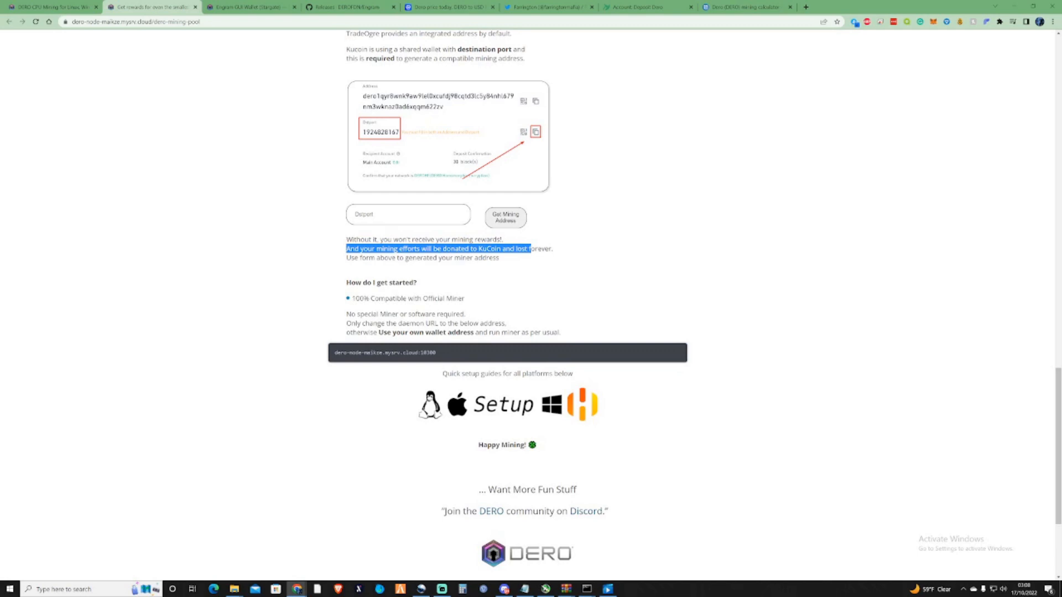
scroll(down, 3)
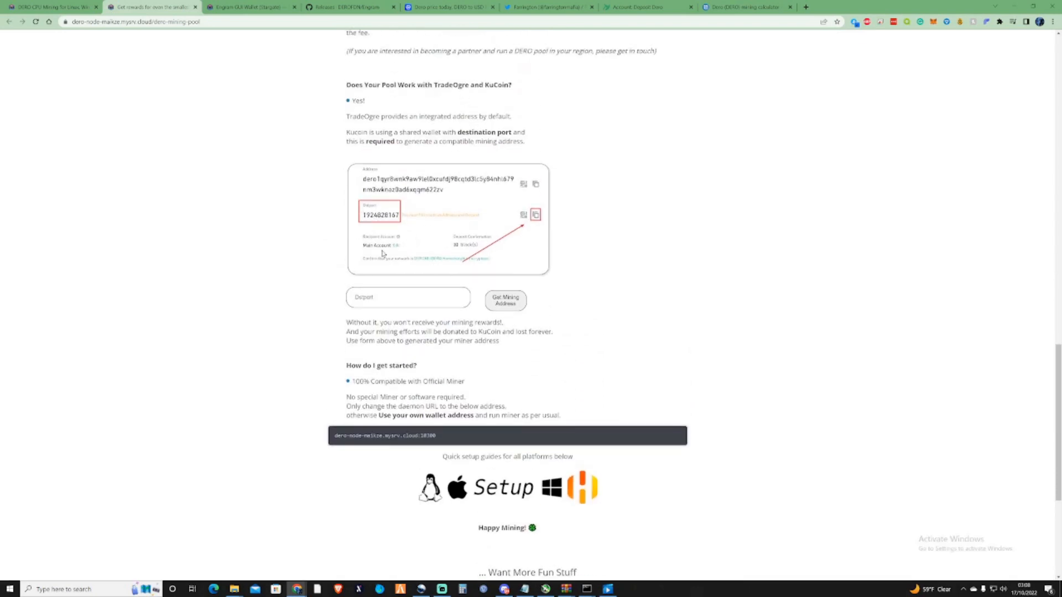
scroll(down, 3)
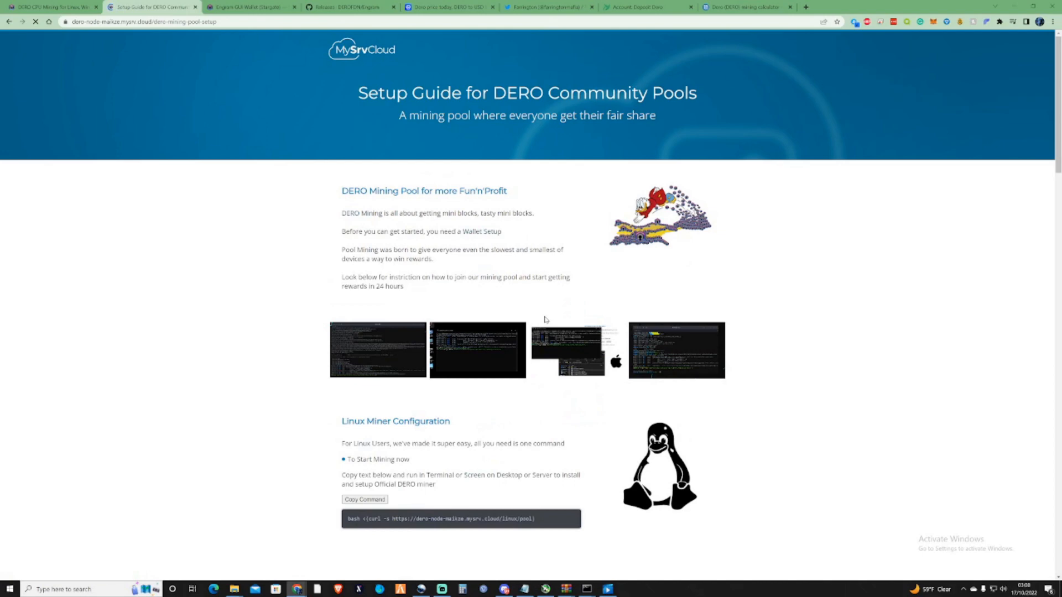
- Scroll through the setup guide's Windows and macOS miner sections, then return to TradeOgre
scroll(down, 3)
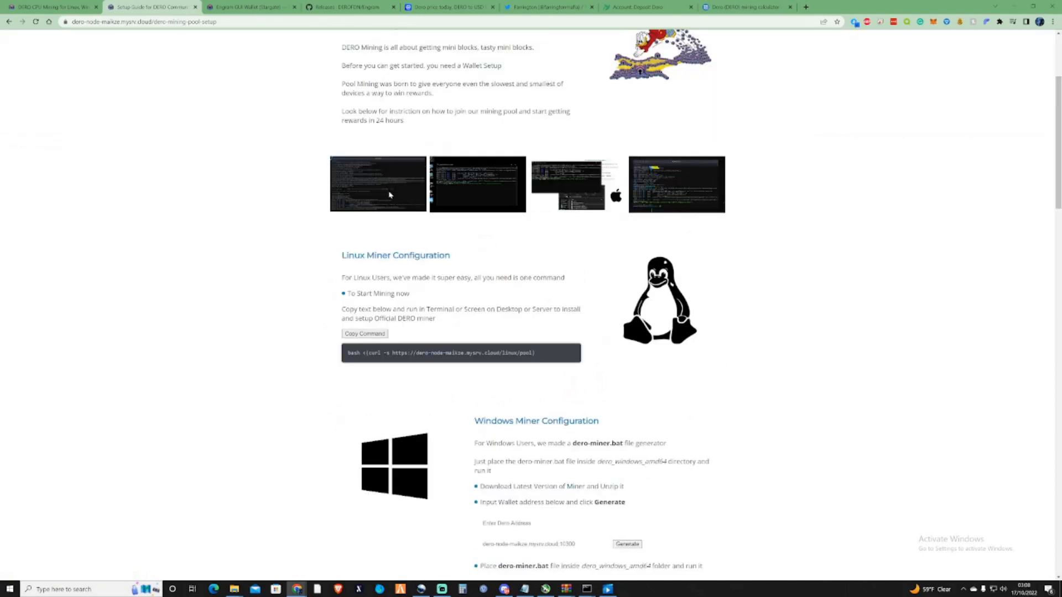
scroll(down, 3)
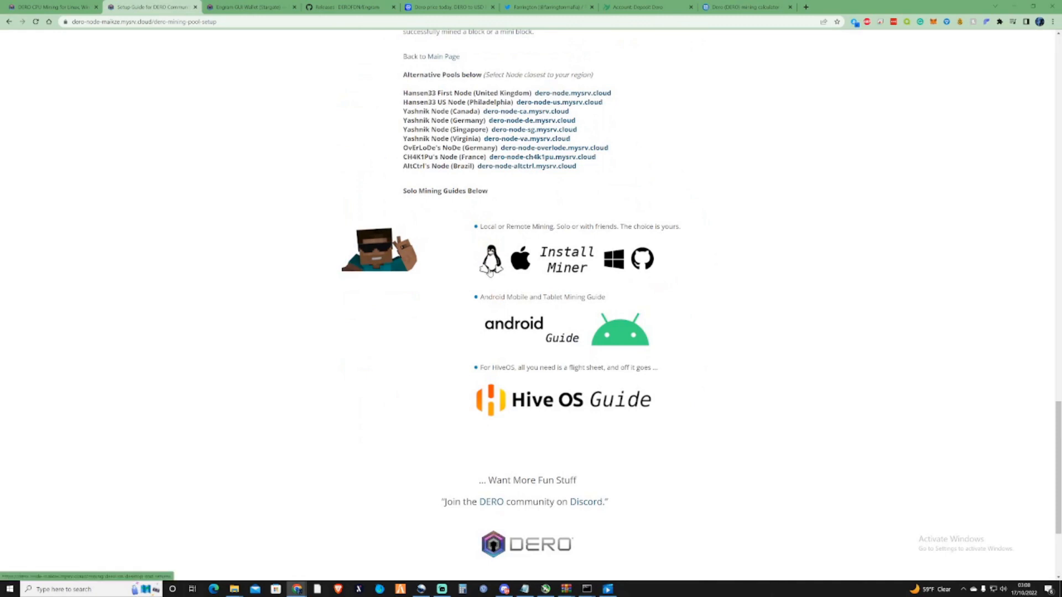
mouse_move(552, 261)
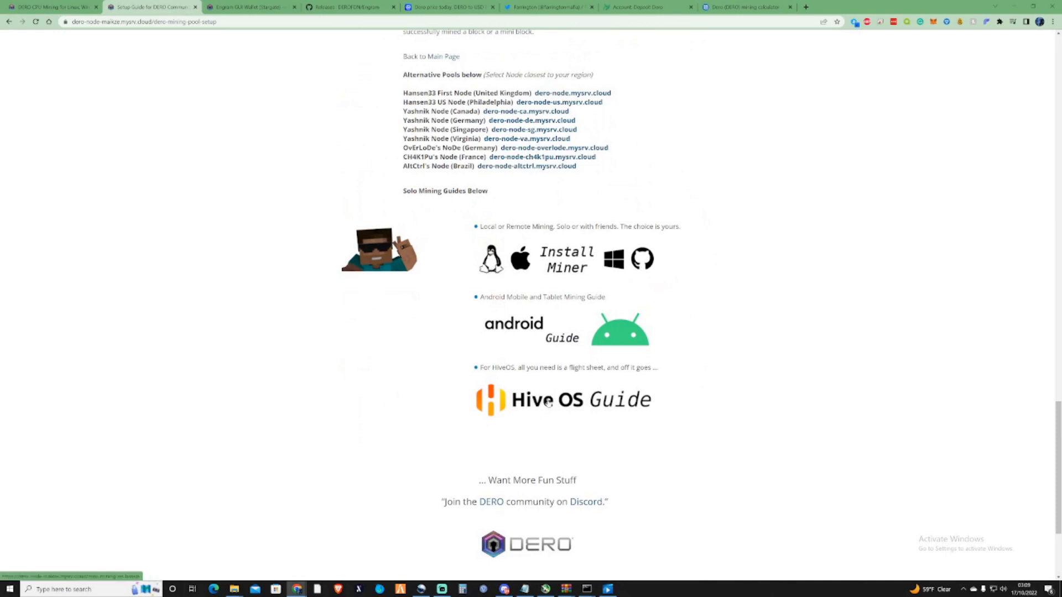
scroll(up, 3)
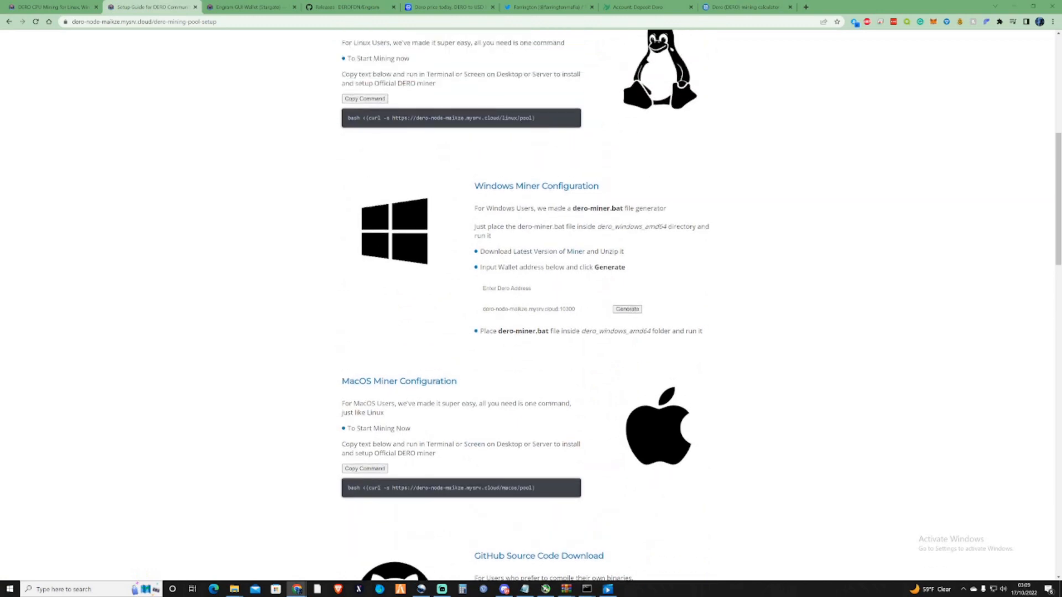
mouse_move(330, 181)
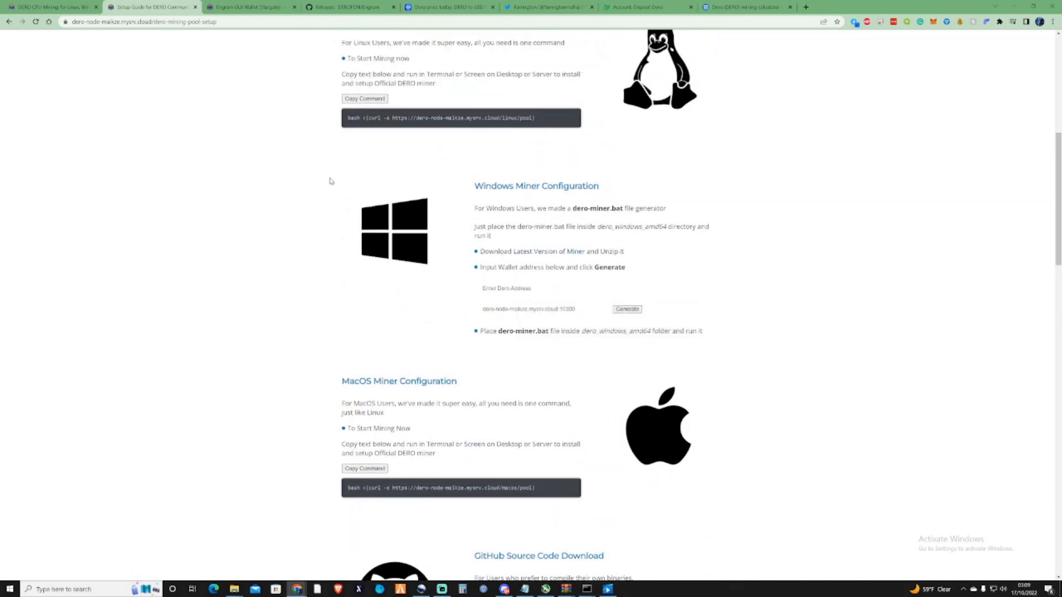
click(250, 7)
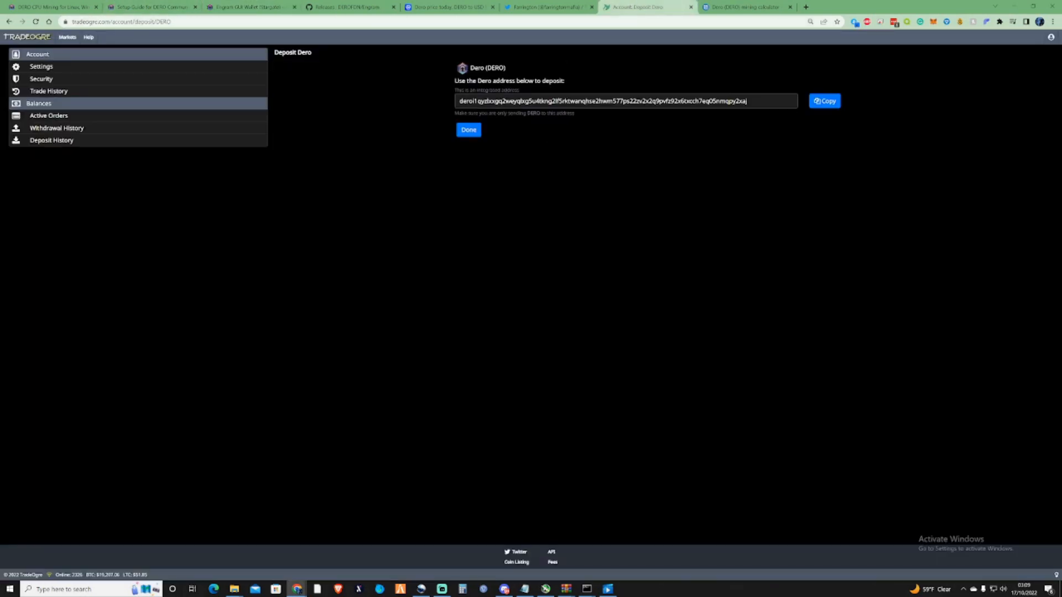
- Select the TradeOgre DERO deposit address and go back to the pool setup guide
click(824, 103)
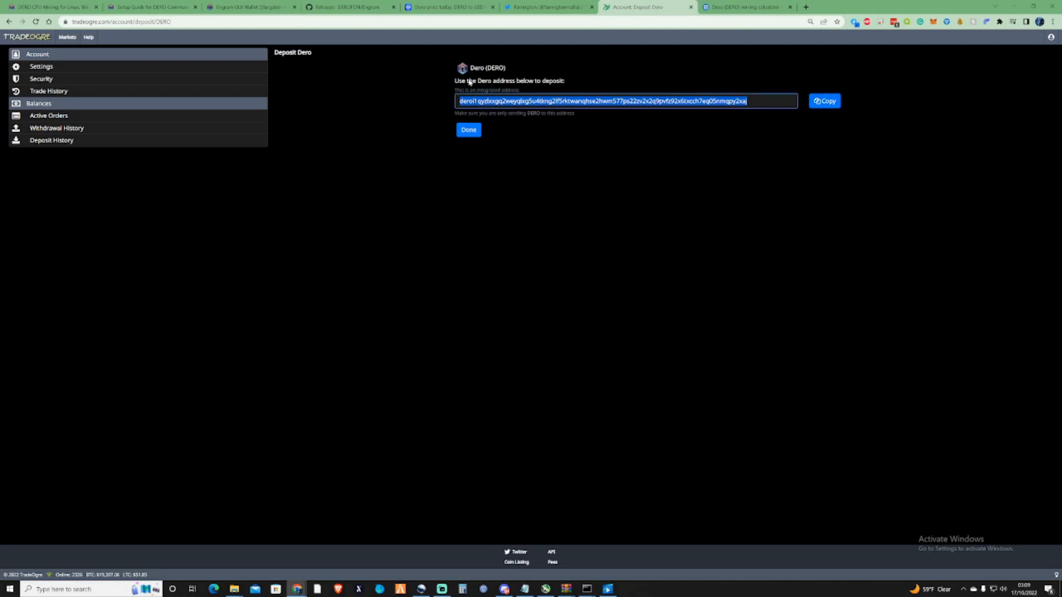
click(250, 6)
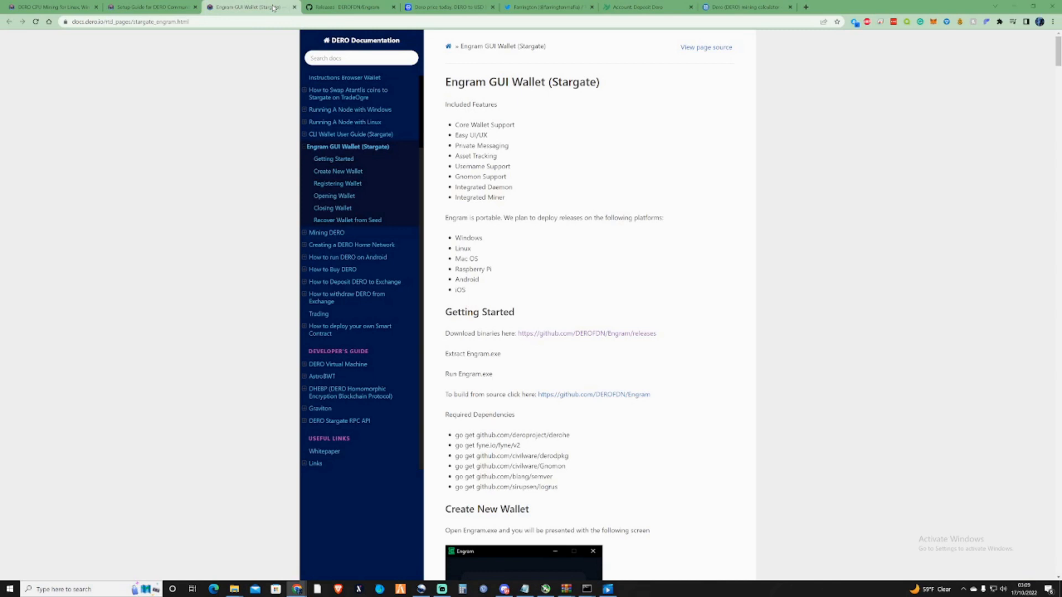
click(148, 7)
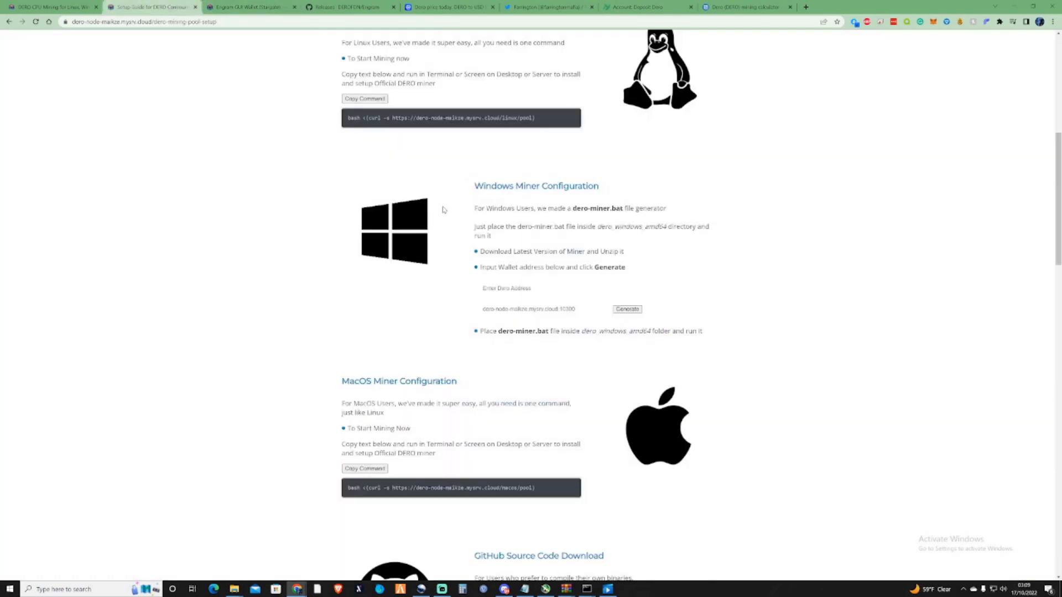
- Paste the deposit address as the generator's wallet, edit the node box, and generate dero-miner.bat
right_click(535, 287)
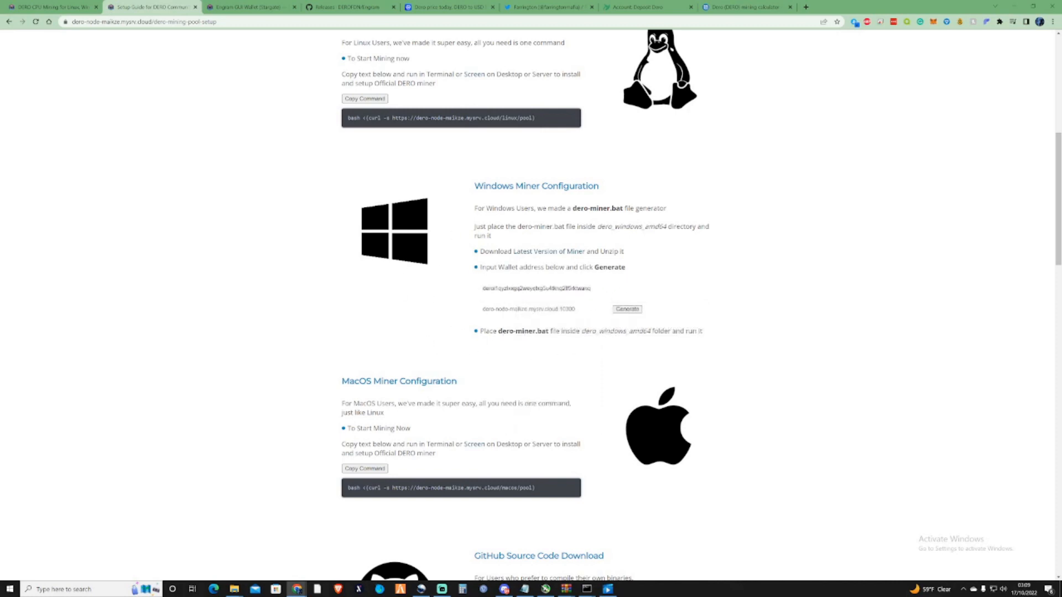
drag(479, 267, 590, 287)
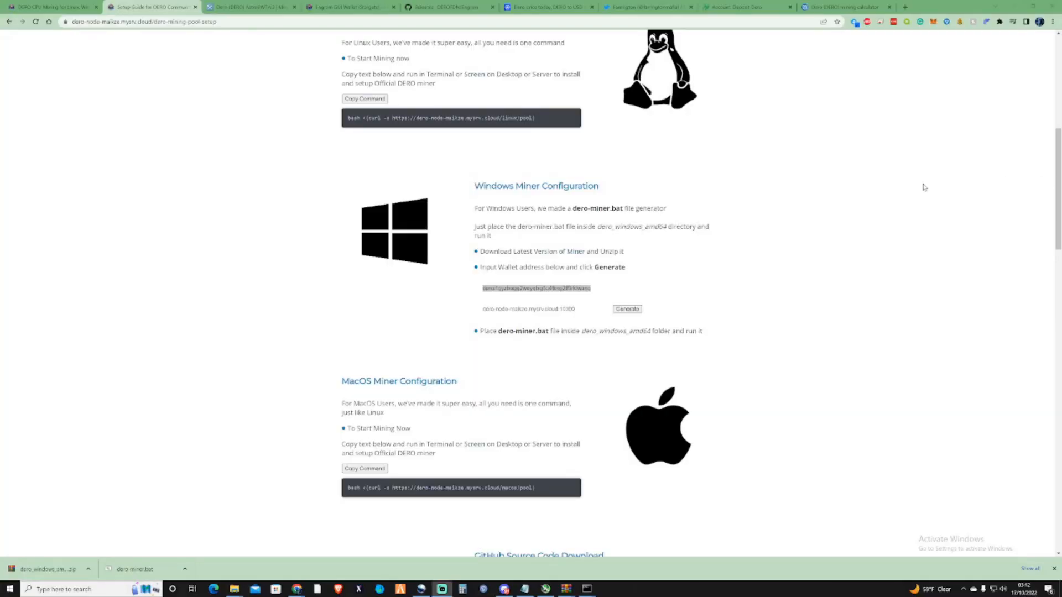
click(535, 309)
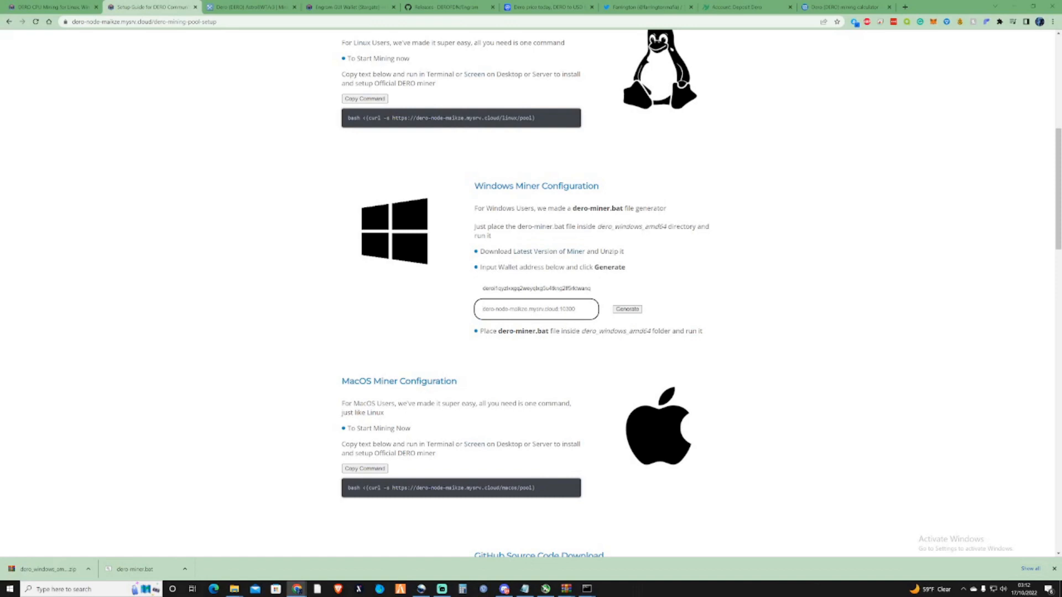
click(535, 288)
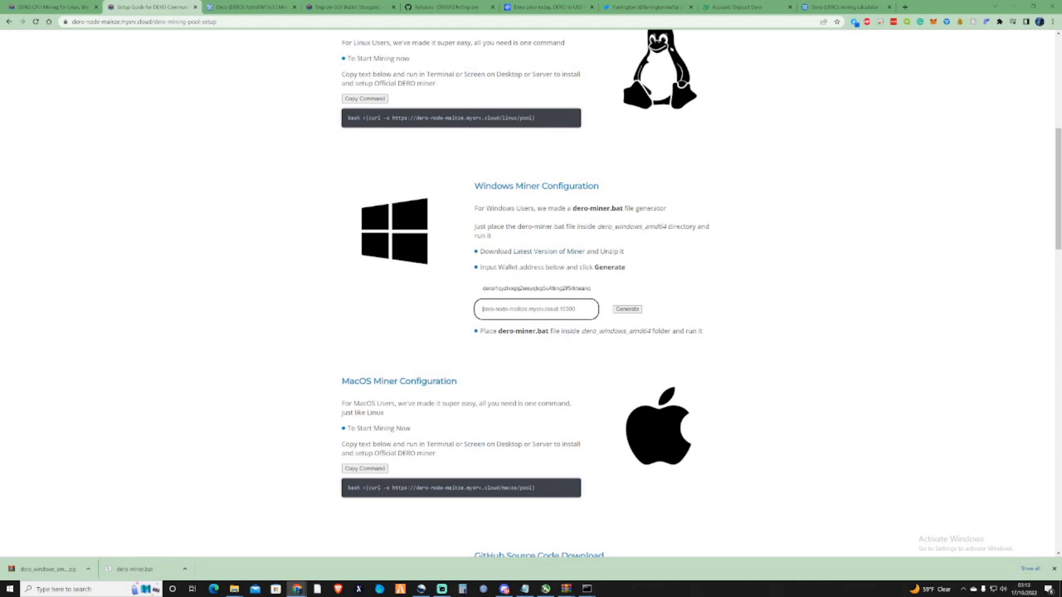
click(251, 7)
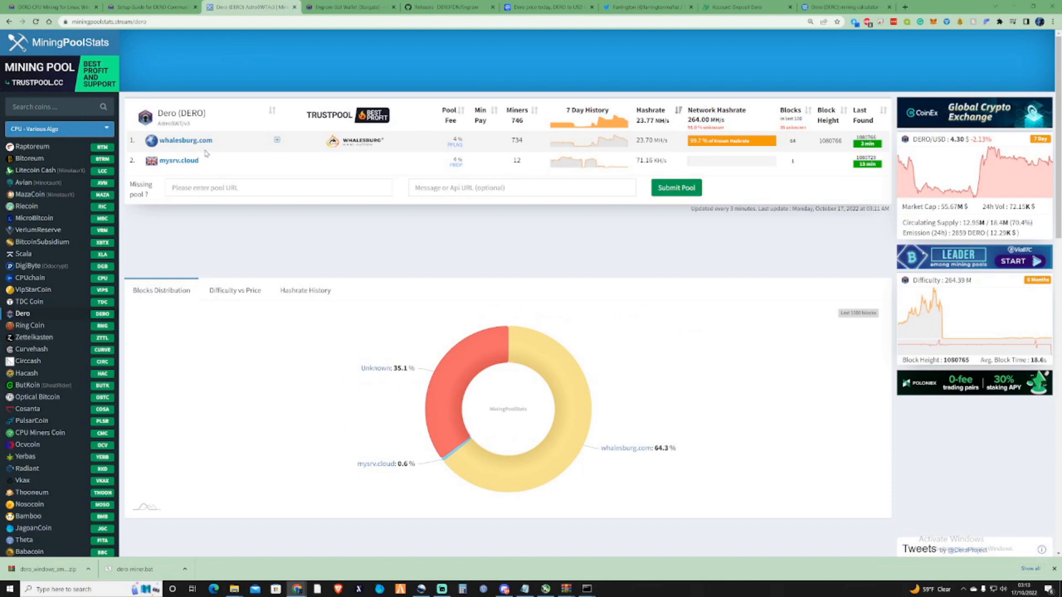
mouse_move(385, 142)
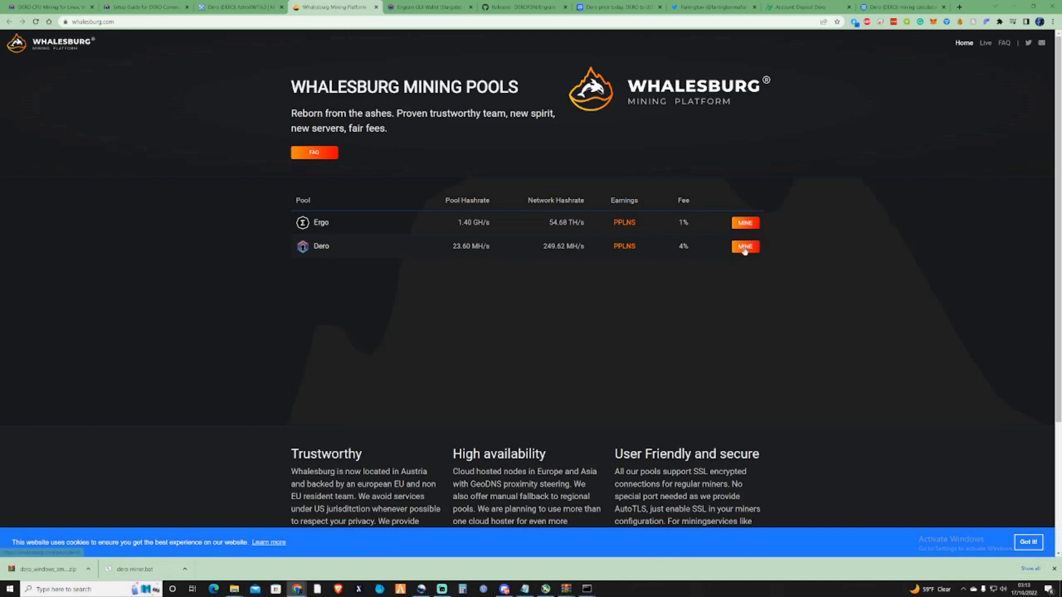
- Open Whalesburg's Dero pool page and search it for the TradeOgre deposit address
click(744, 245)
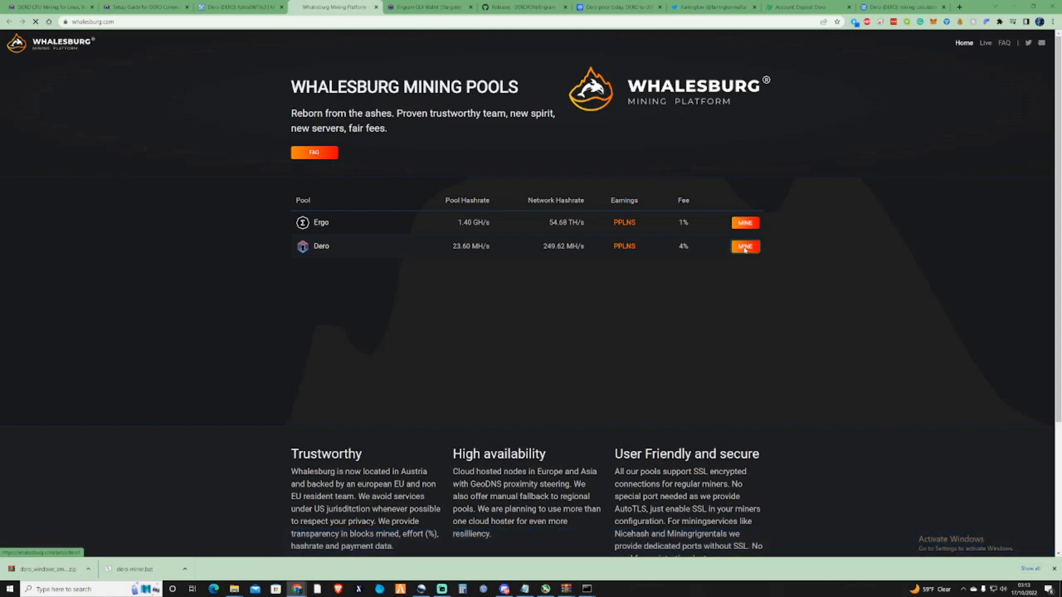
click(744, 246)
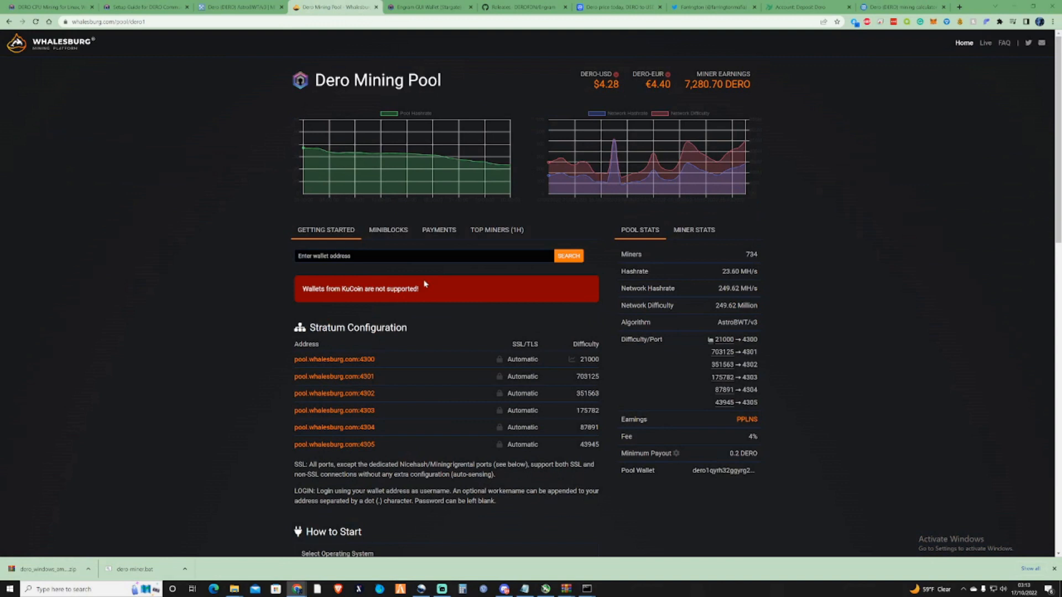
mouse_move(384, 362)
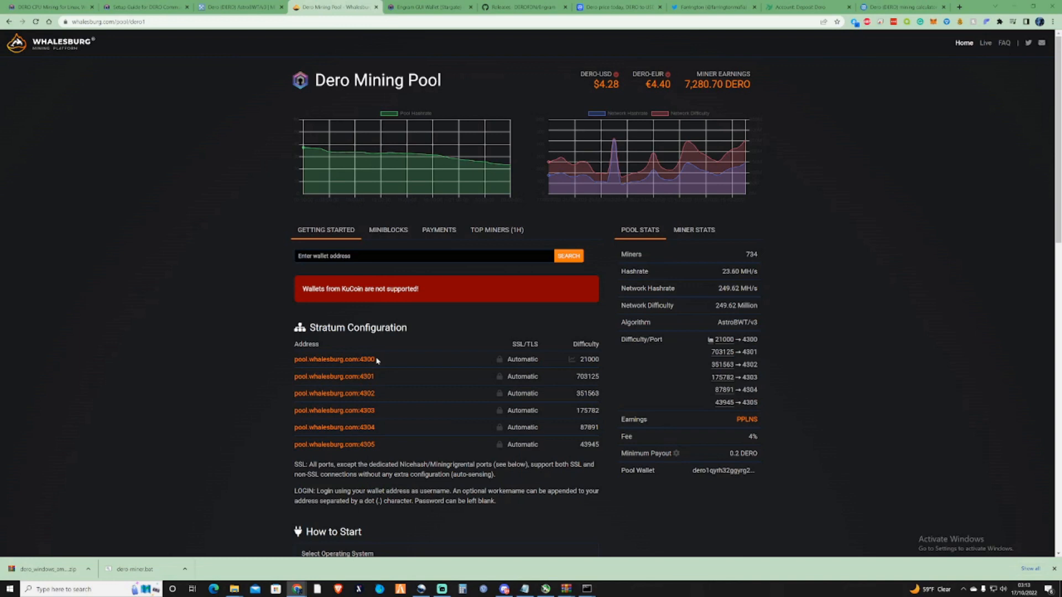
click(438, 229)
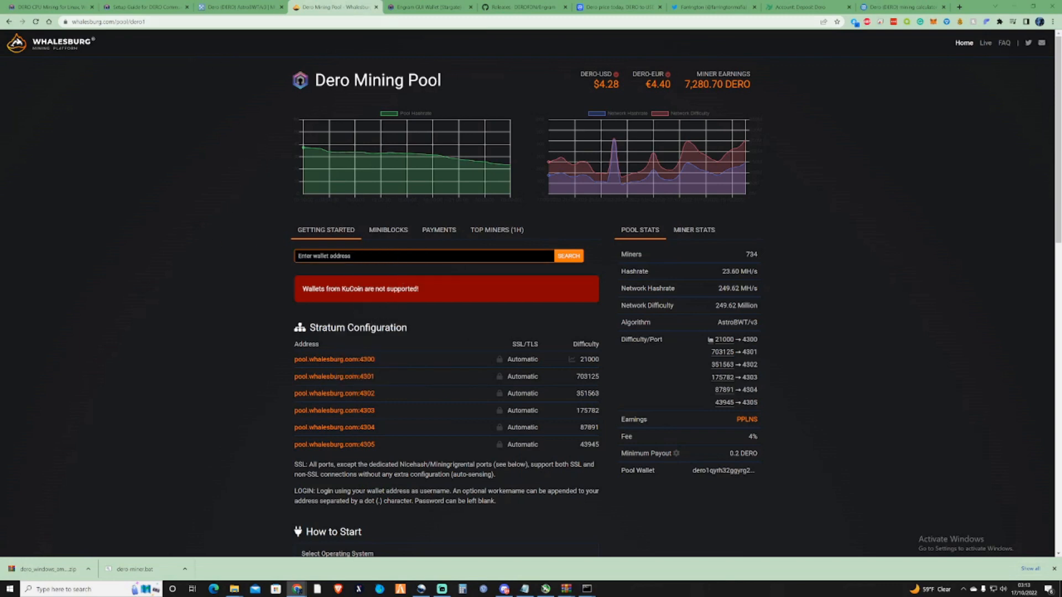
click(799, 7)
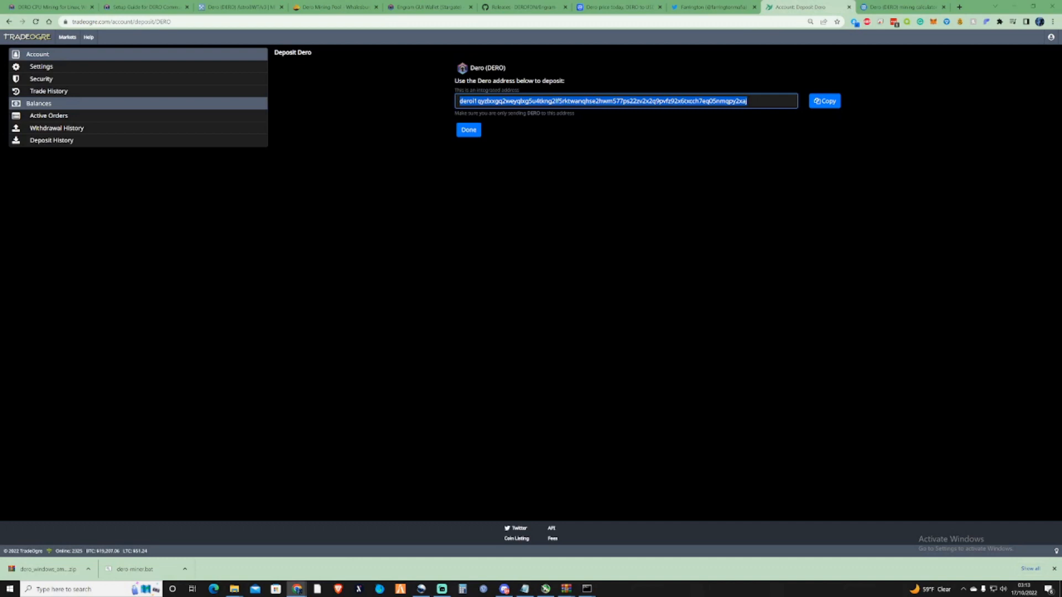
click(332, 6)
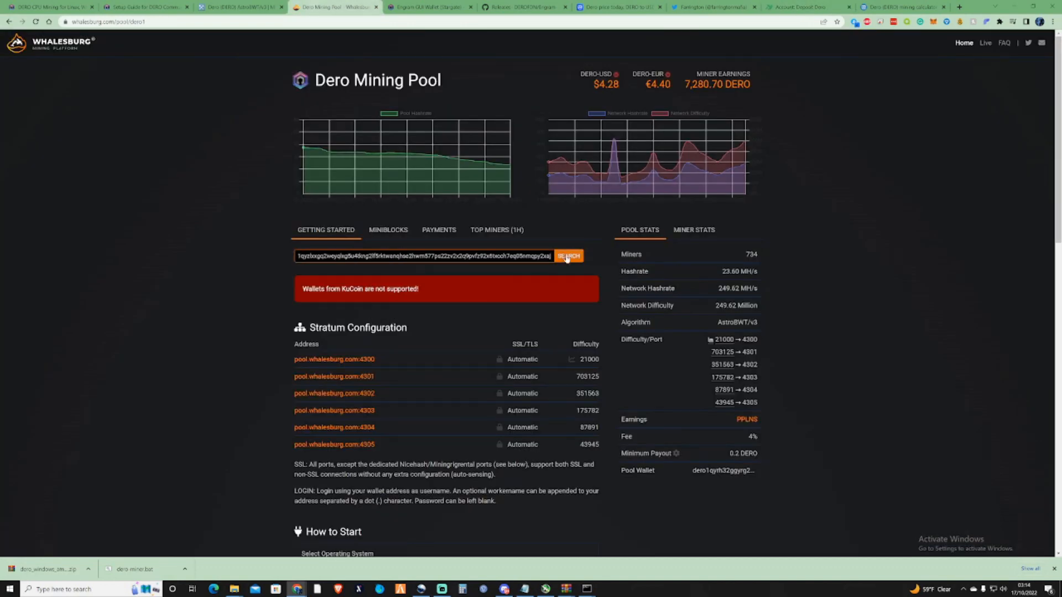
click(567, 255)
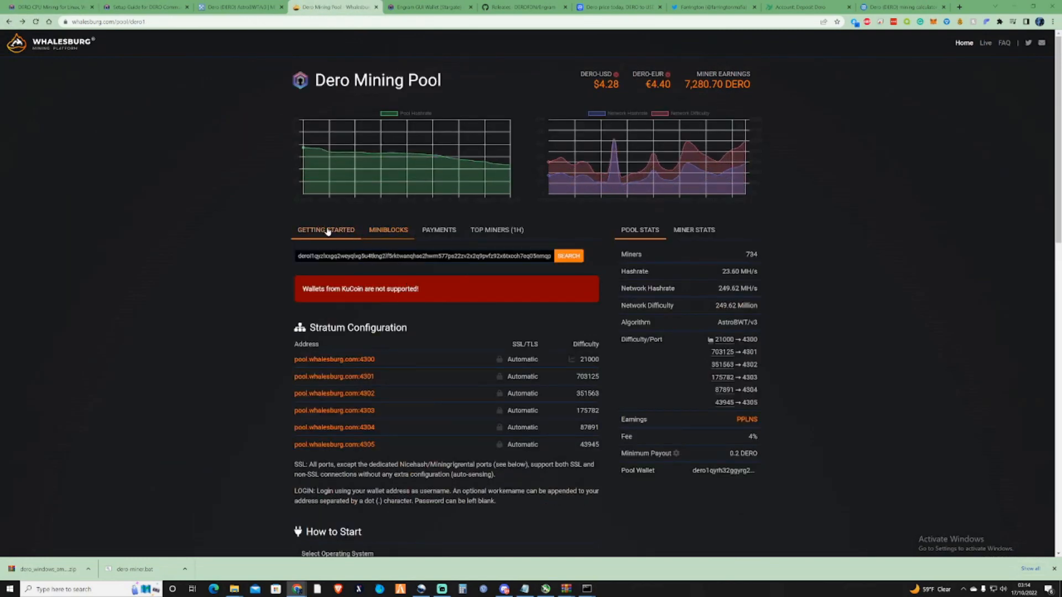
- Choose Windows and CPU under How to Start and enter worker name RYZEN7
scroll(down, 3)
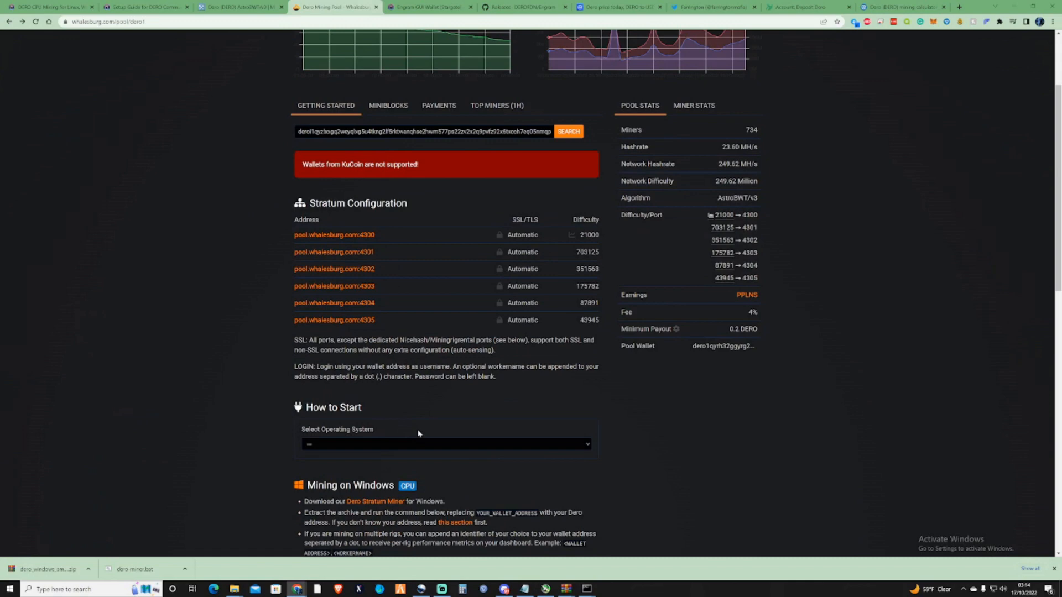
click(444, 443)
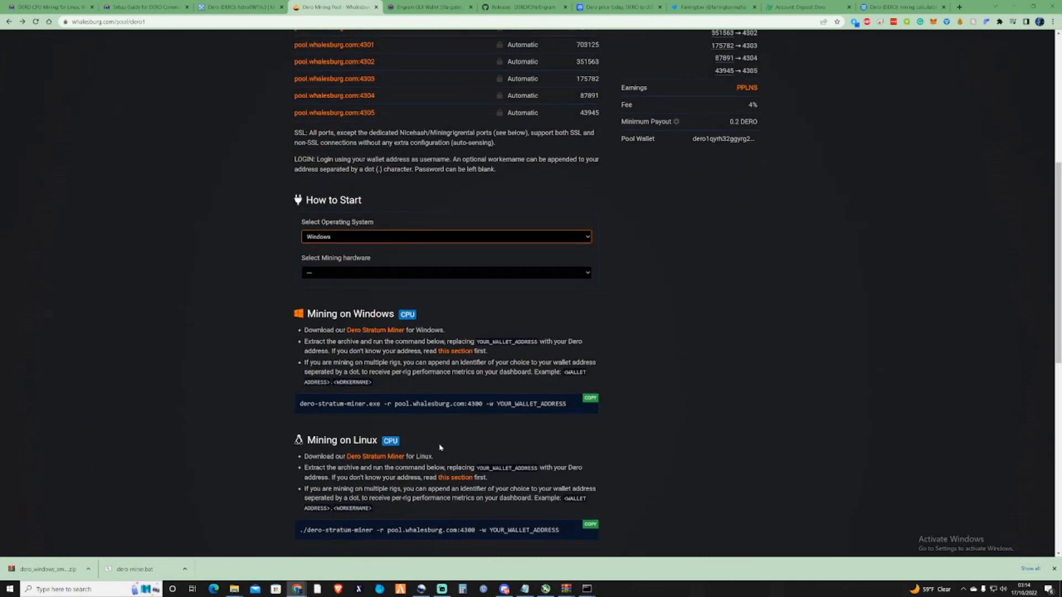
click(445, 272)
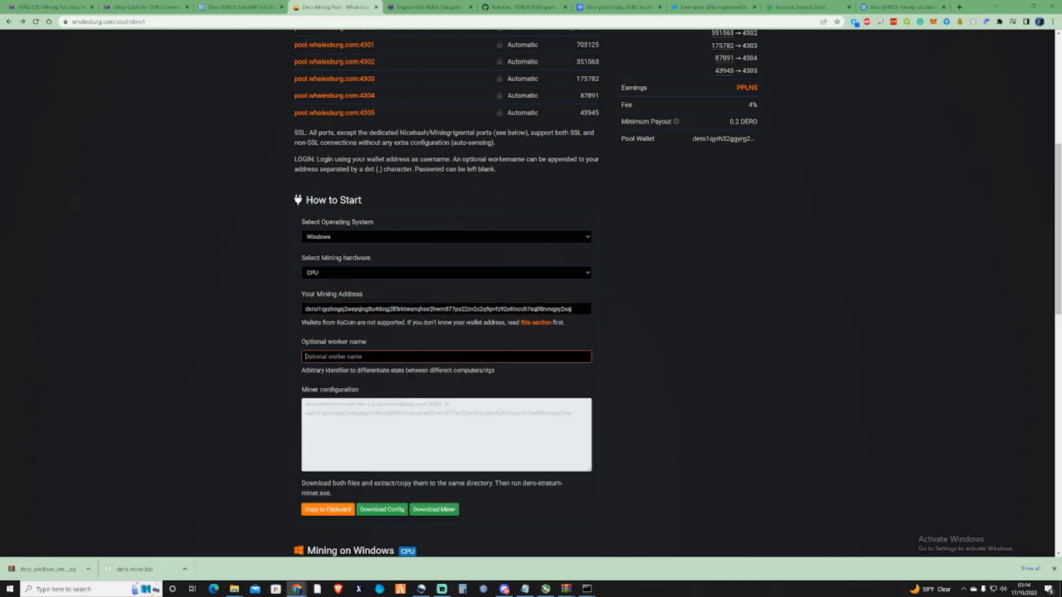
text(RYZEN7)
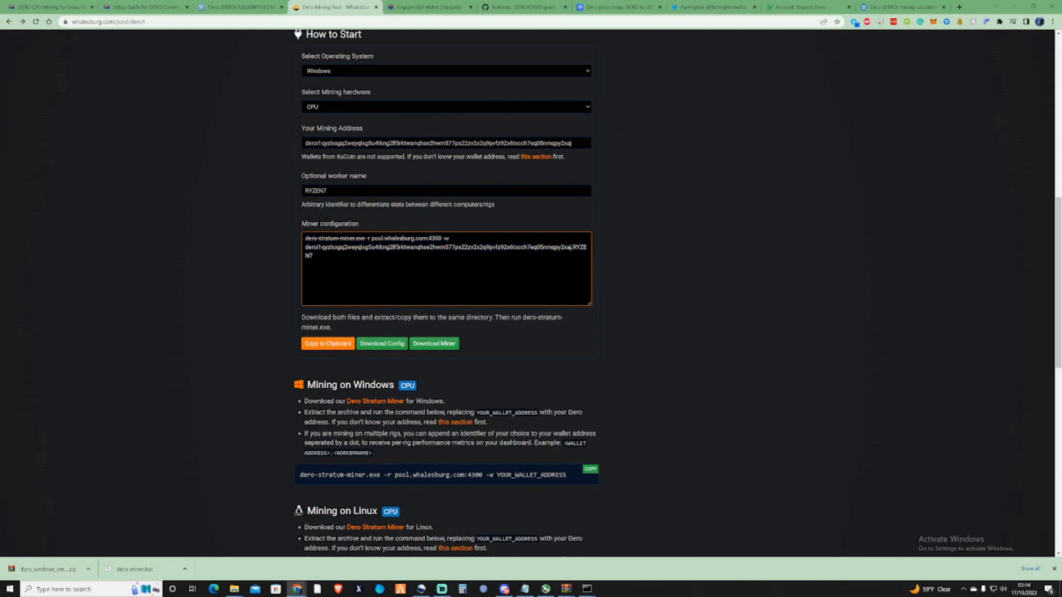
scroll(up, 3)
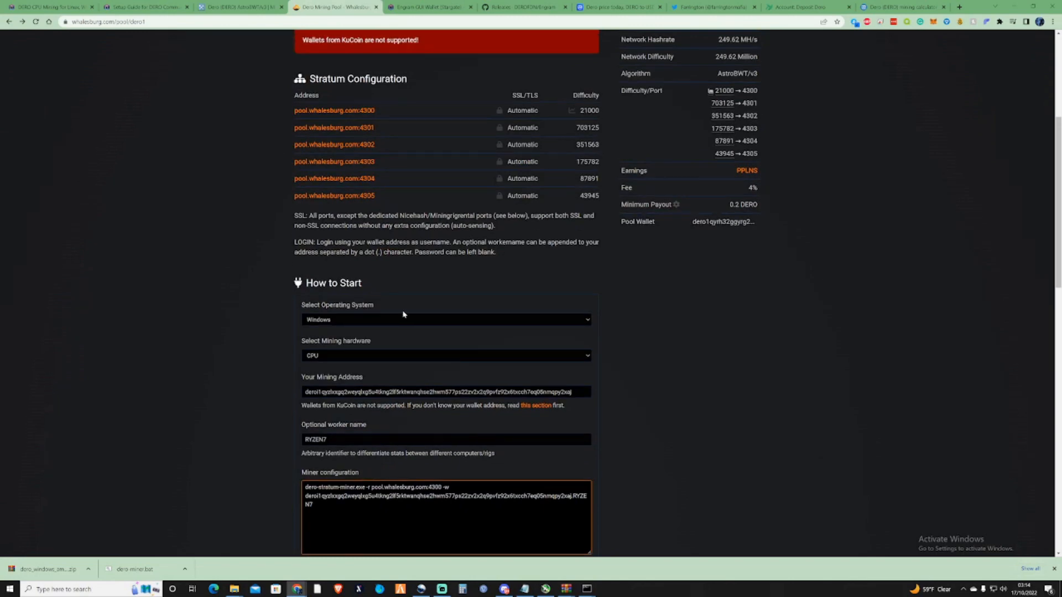
- Copy pool.whalesburg.com:4300 and generate a second dero-miner.bat with it on MySrvCloud
scroll(down, 3)
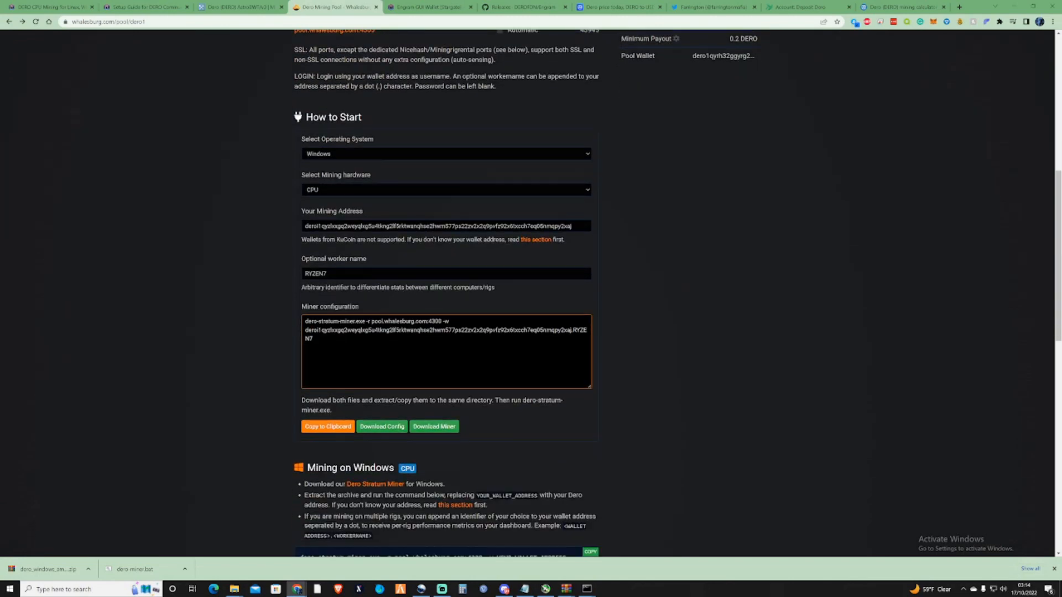
double_click(406, 322)
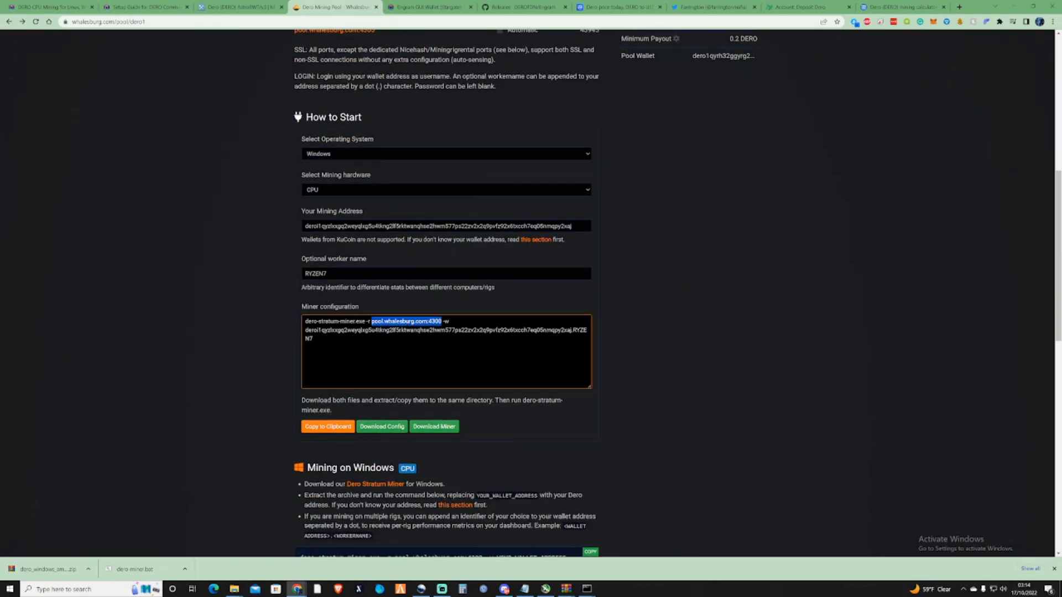
mouse_move(760, 77)
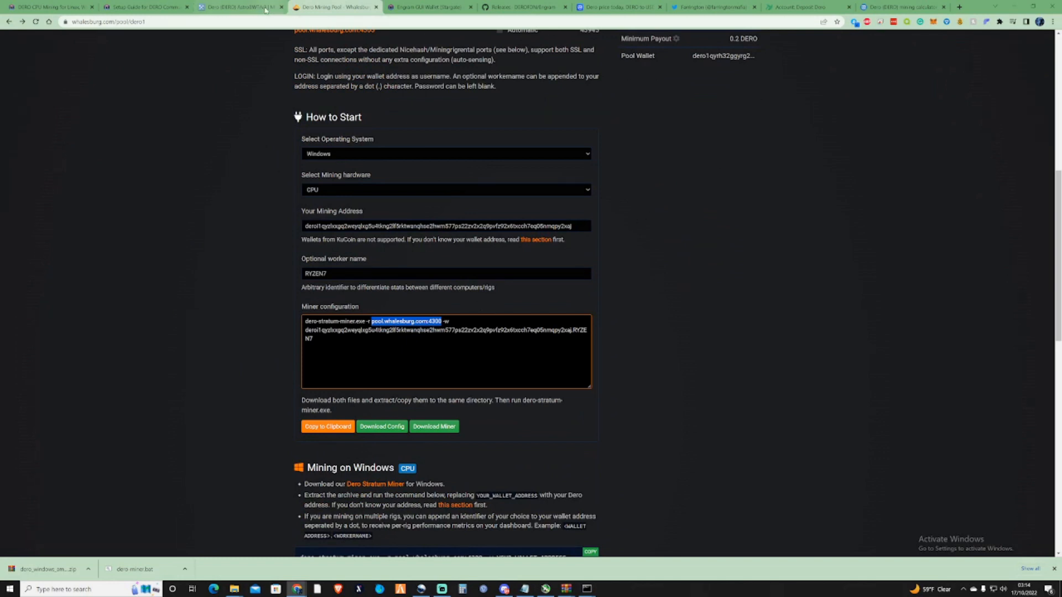
click(142, 6)
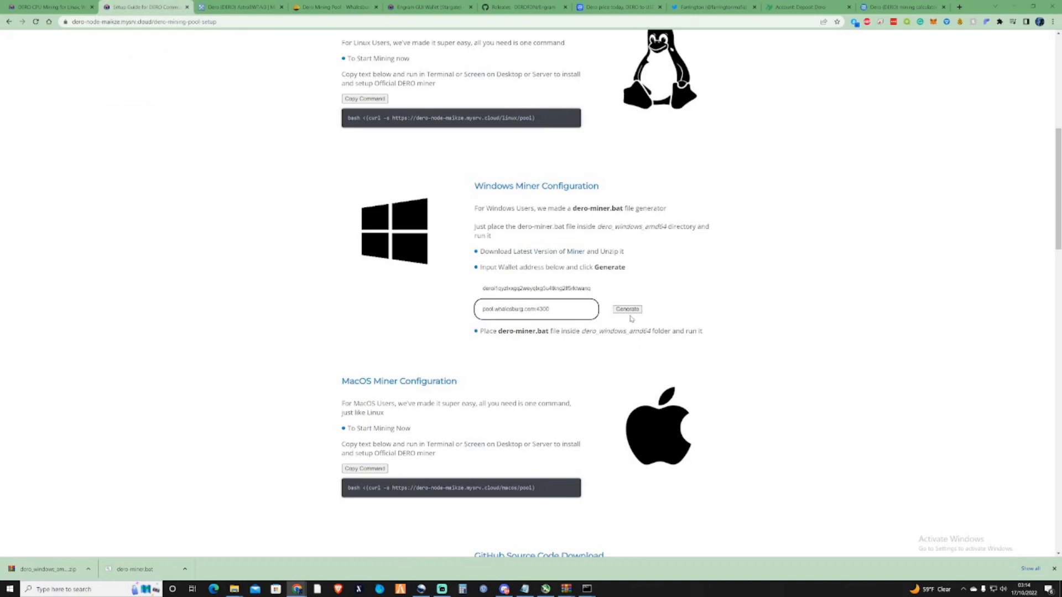
click(625, 309)
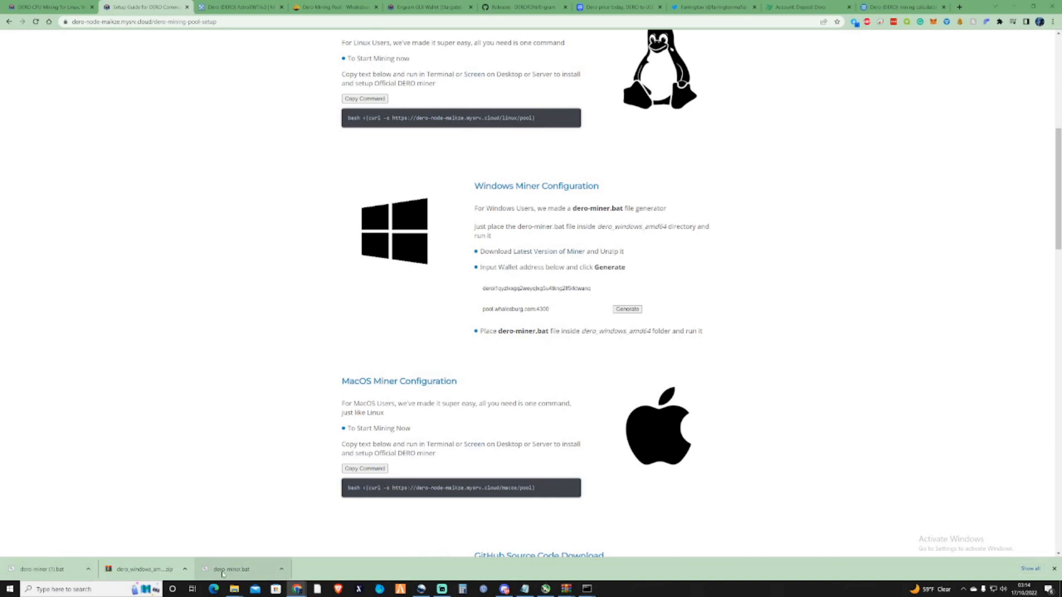
mouse_move(486, 502)
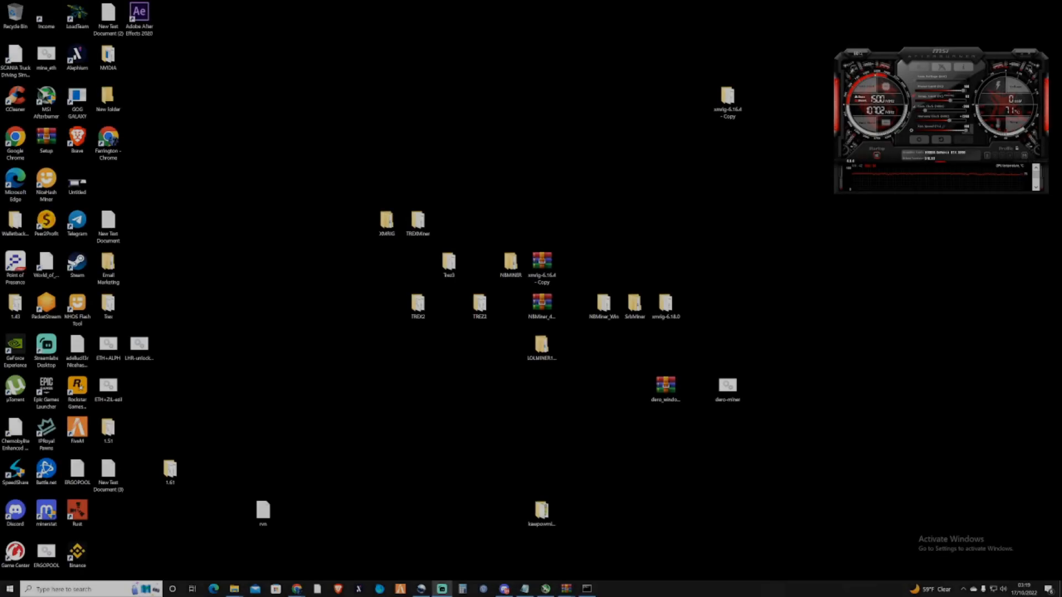
- Open dero_windows_amd64.zip in WinRAR, dismiss the trial notice, and extract the folder to the desktop
click(665, 389)
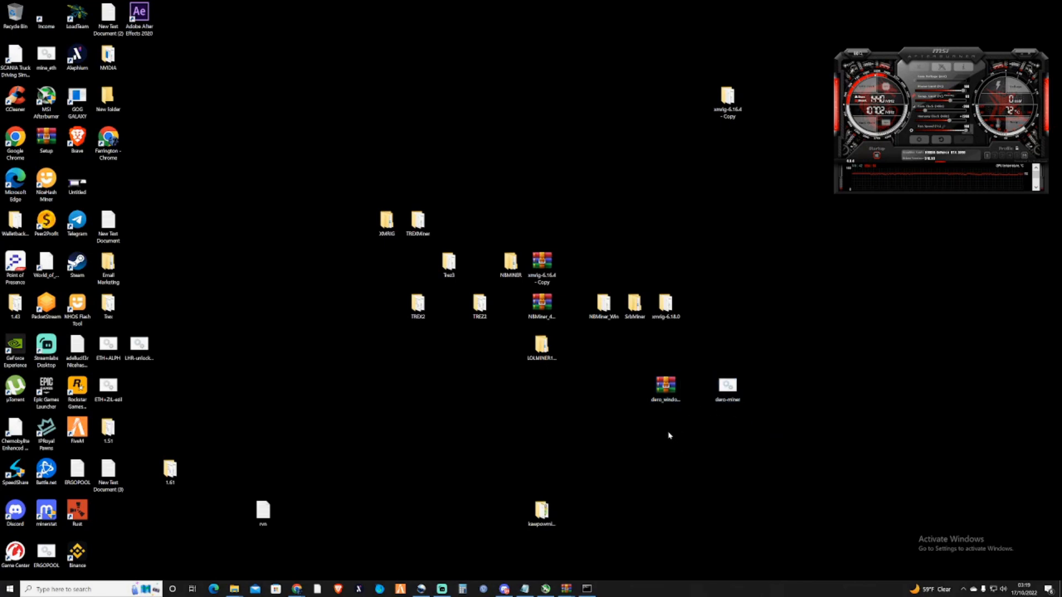
click(665, 389)
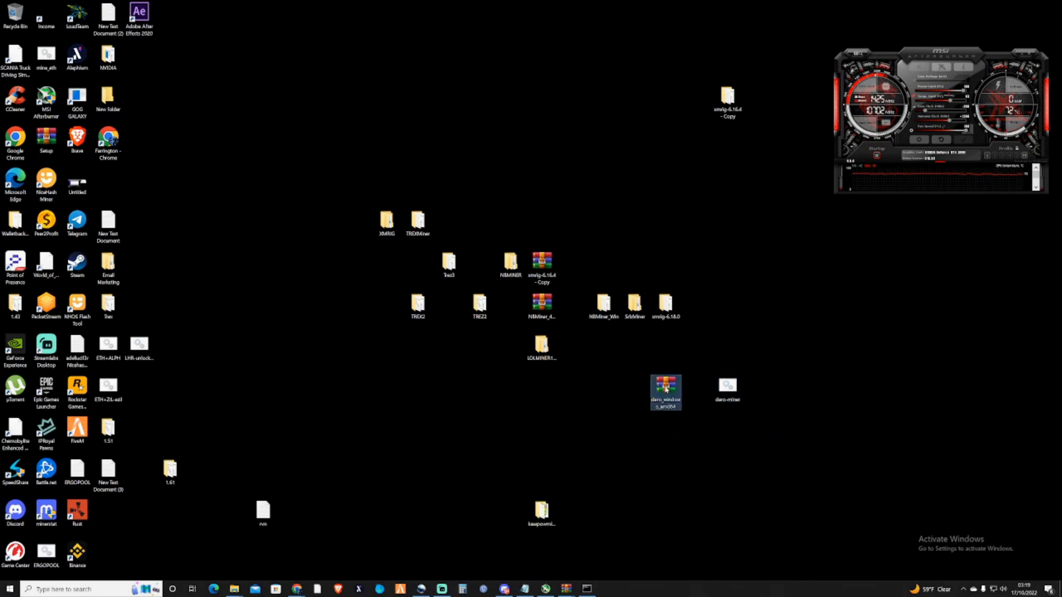
double_click(665, 392)
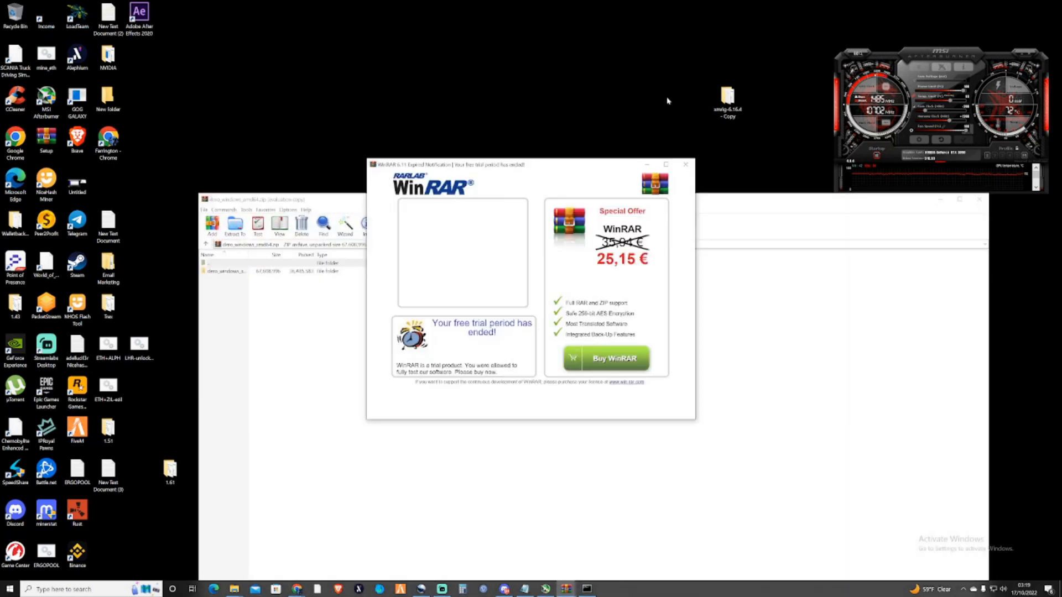
click(684, 165)
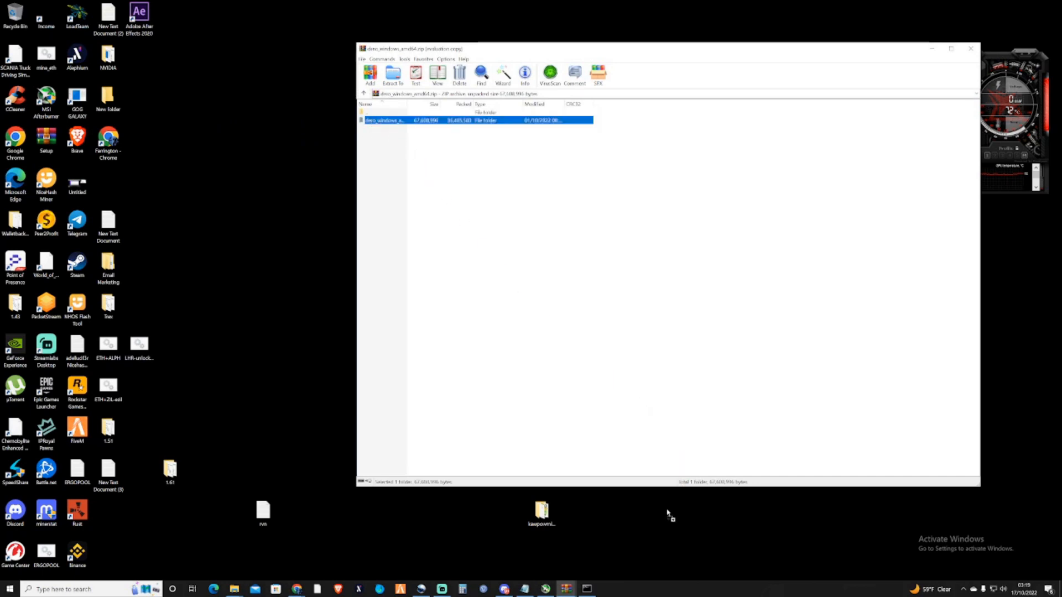
drag(473, 120, 666, 515)
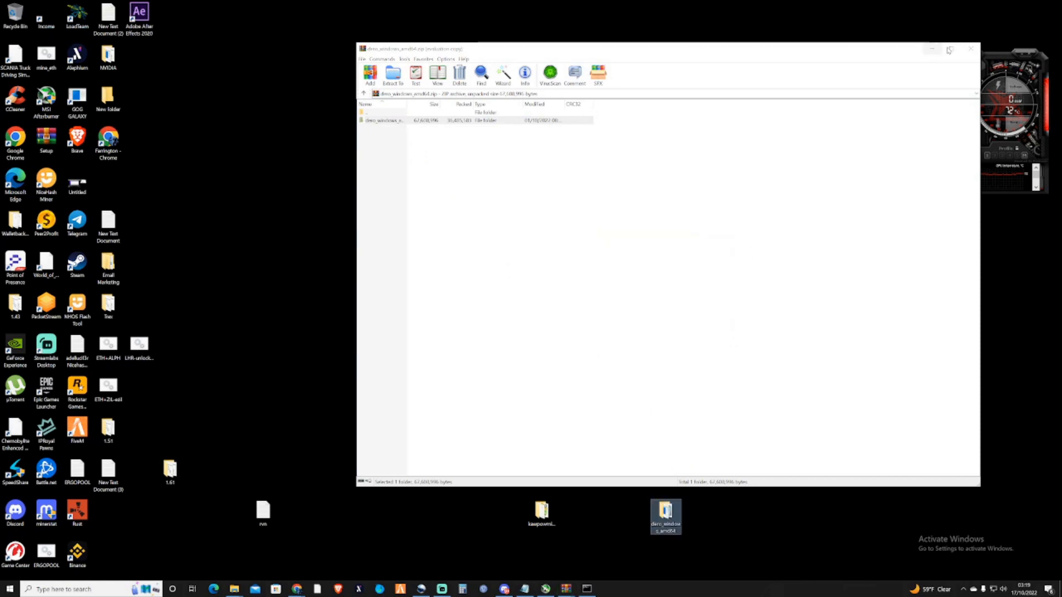
click(969, 48)
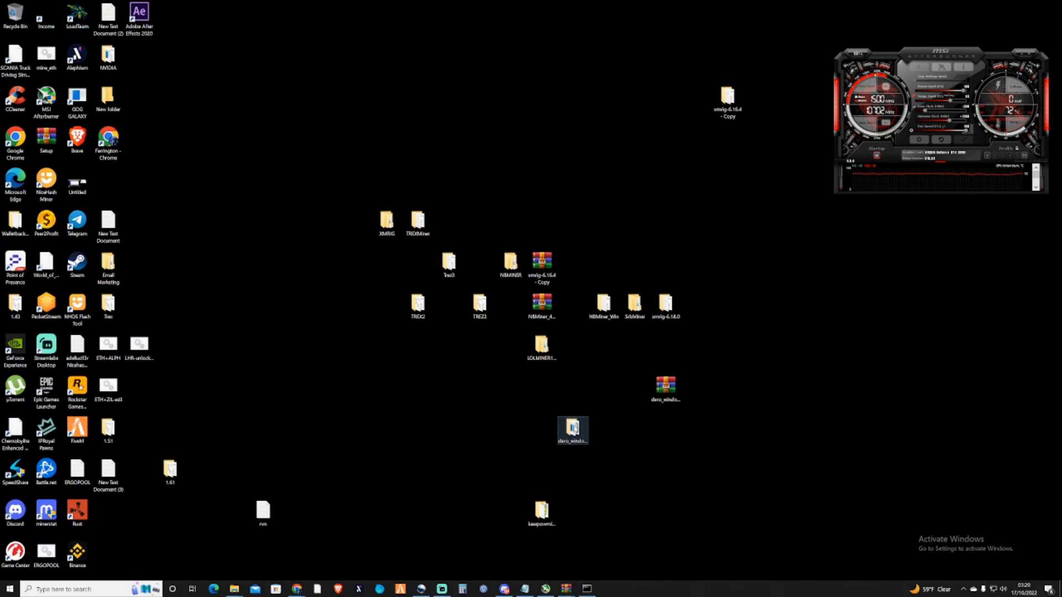
- Open the extracted dero_windows_amd64 folder and launch dero-miner.bat
double_click(573, 430)
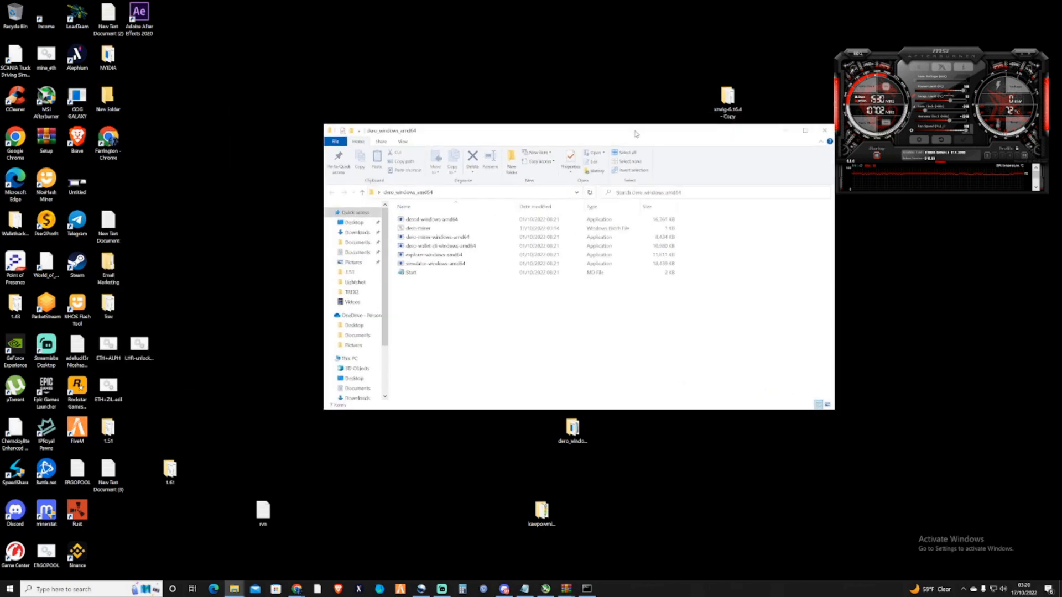
click(426, 228)
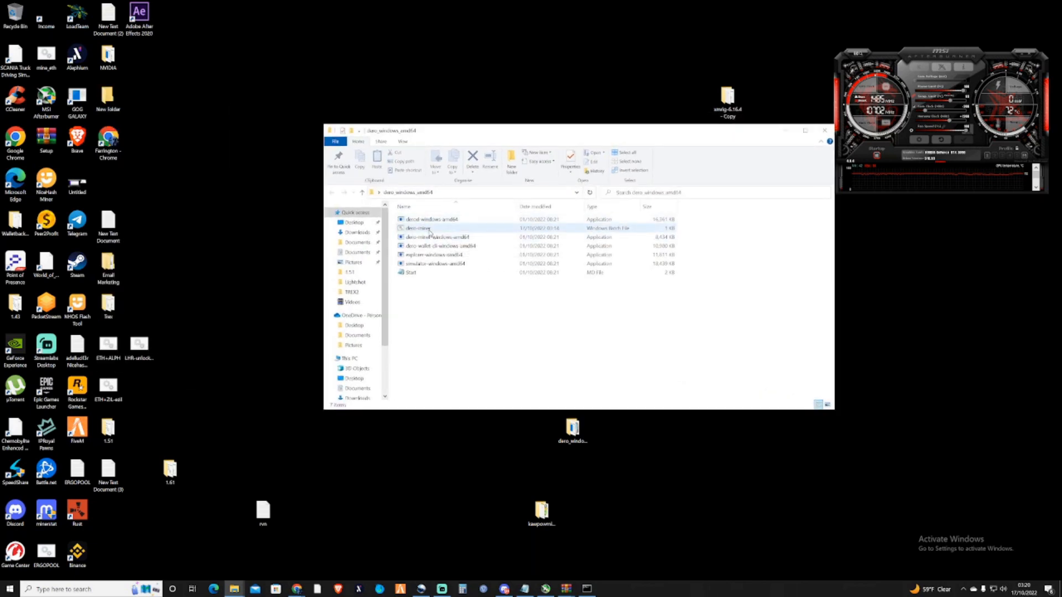
click(419, 228)
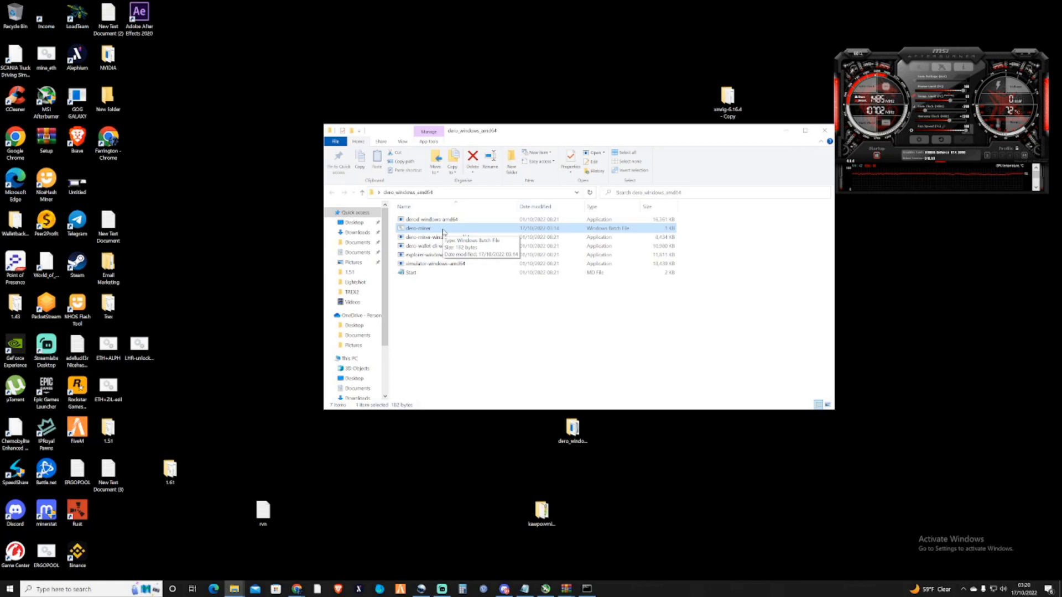
double_click(416, 229)
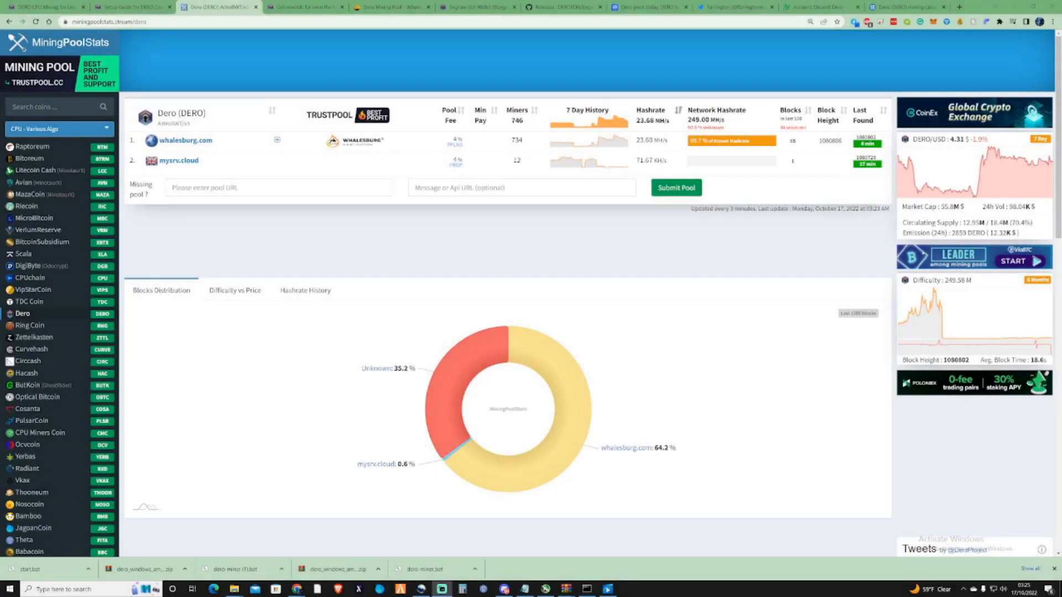
mouse_move(932, 131)
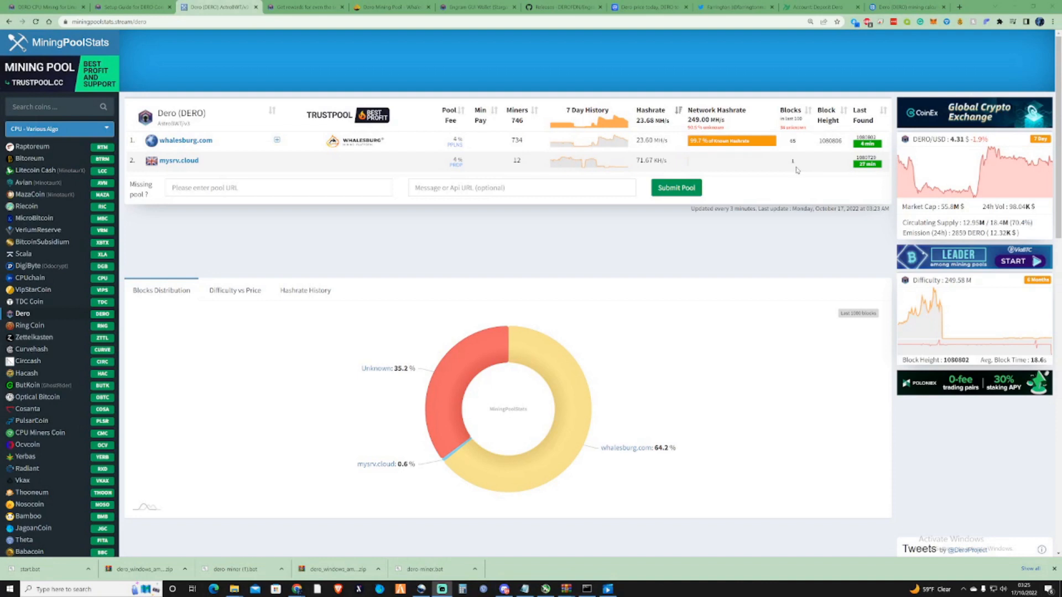
mouse_move(710, 173)
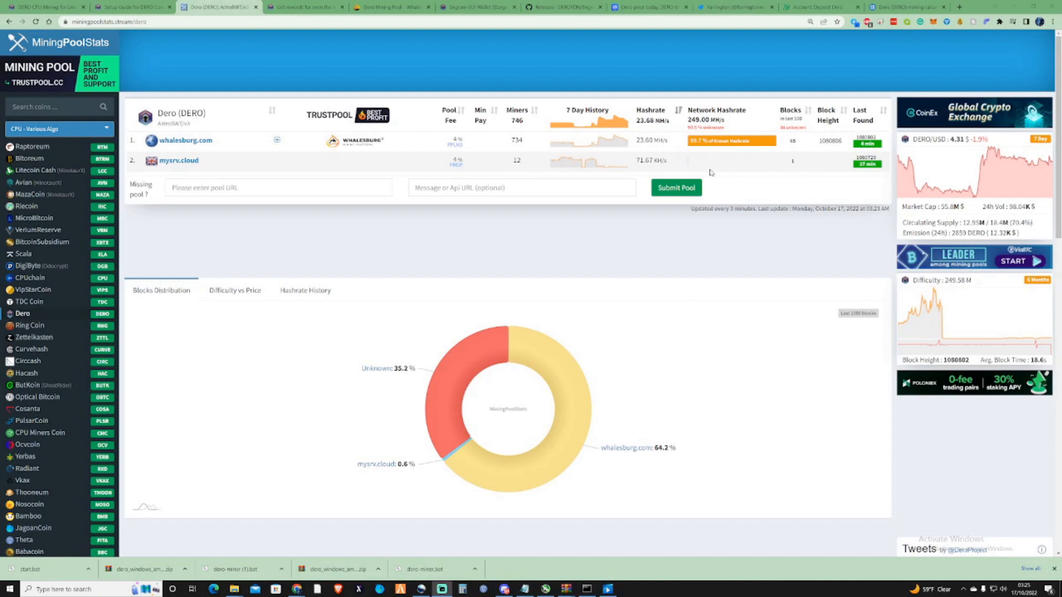
mouse_move(432, 162)
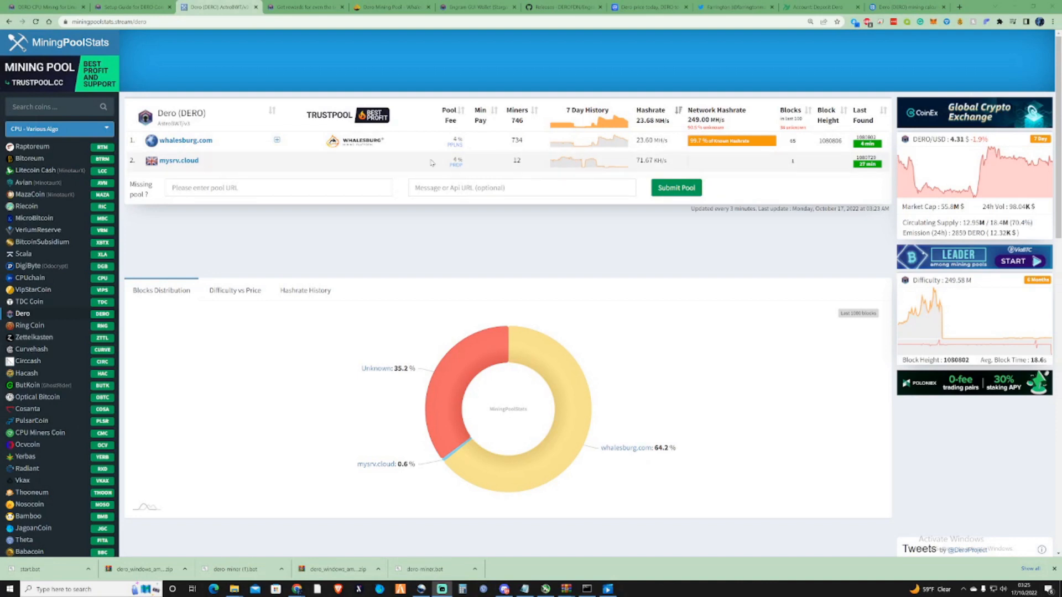
- Copy the TradeOgre DERO deposit address and paste the mysrv.cloud pool address into the generator
click(818, 6)
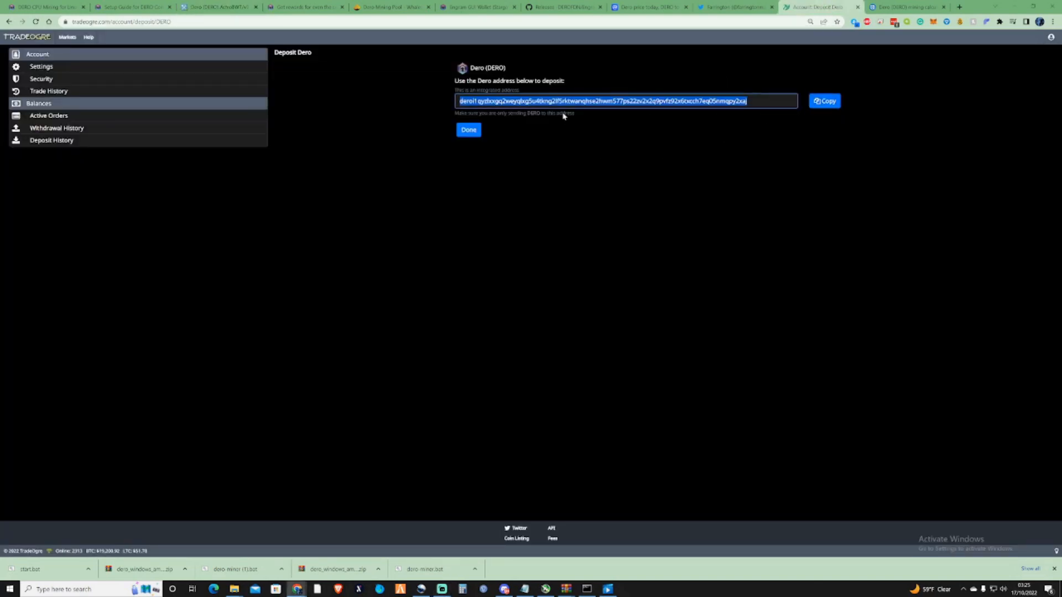
click(132, 6)
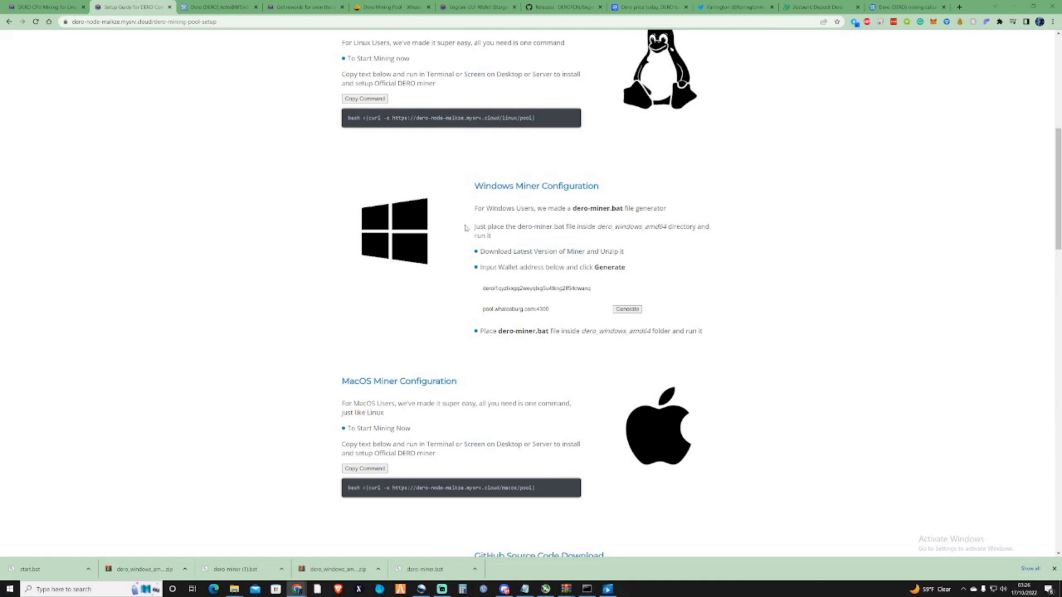
right_click(537, 287)
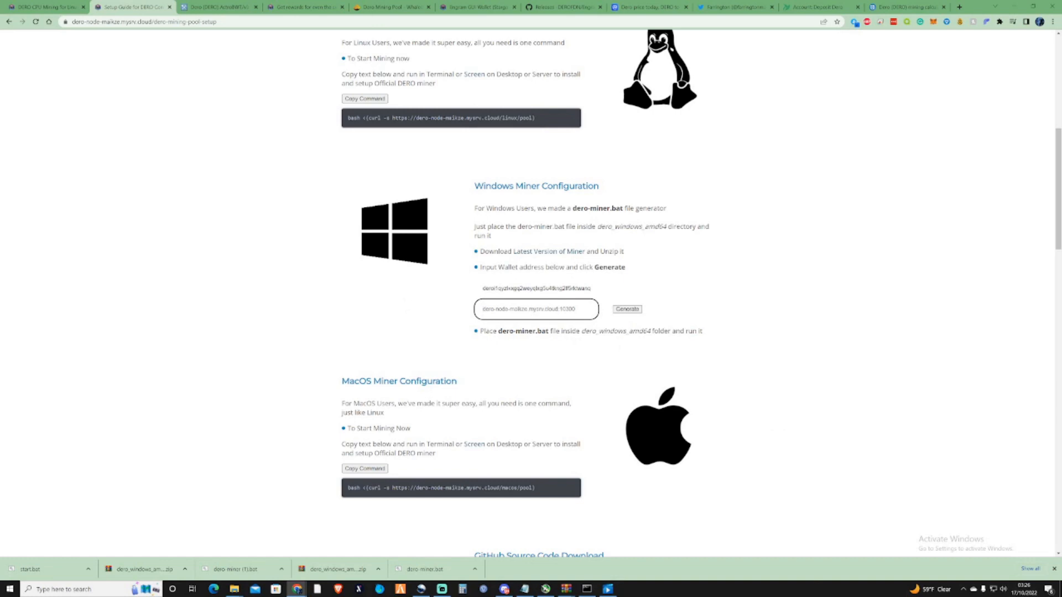
mouse_move(673, 303)
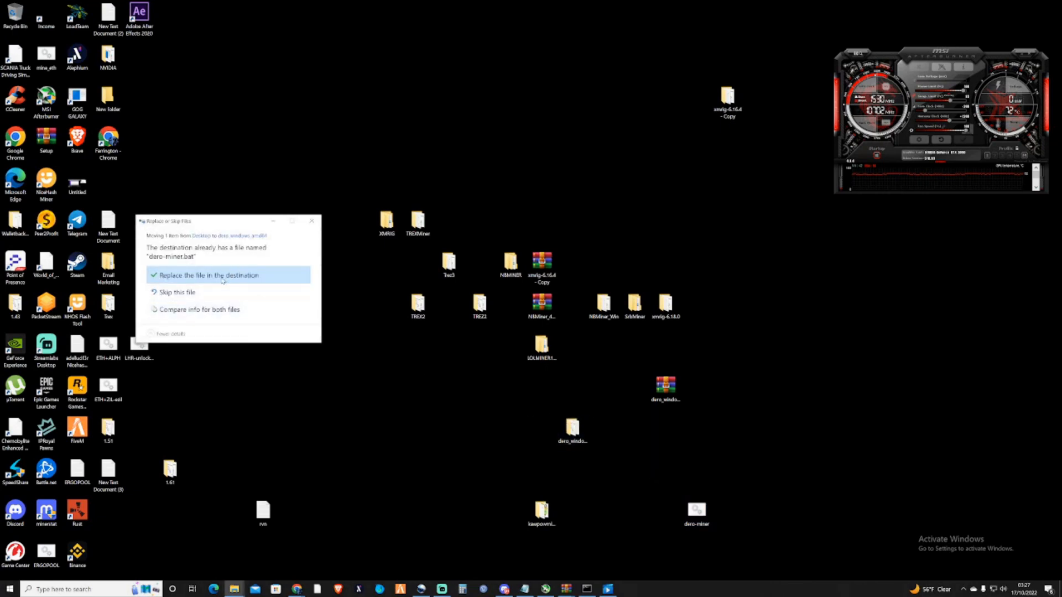
- Replace the old dero-miner.bat in the dero_windows_amd64 folder and open that folder
click(208, 274)
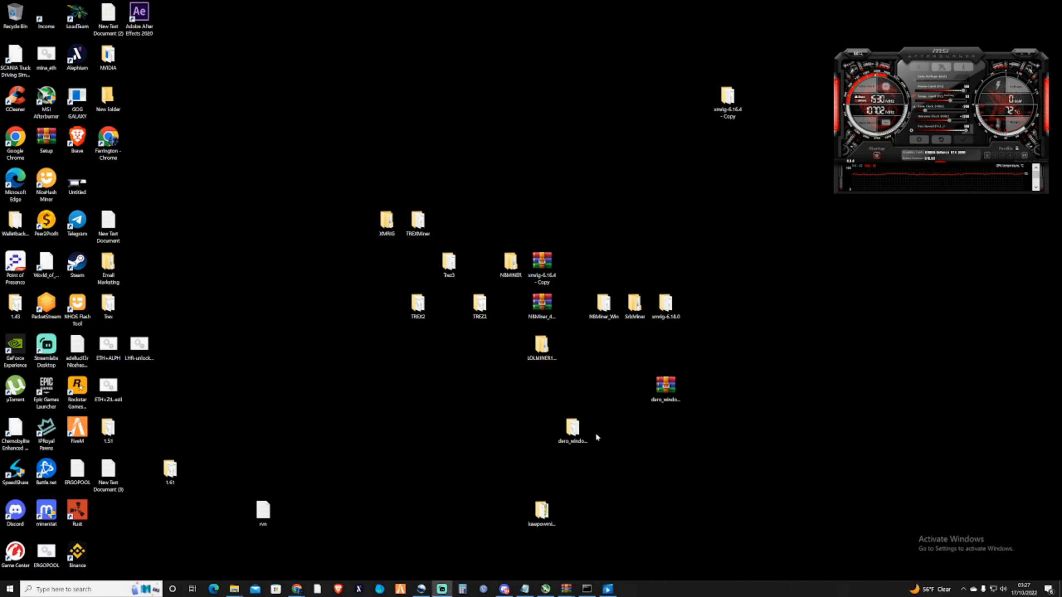
mouse_move(1047, 444)
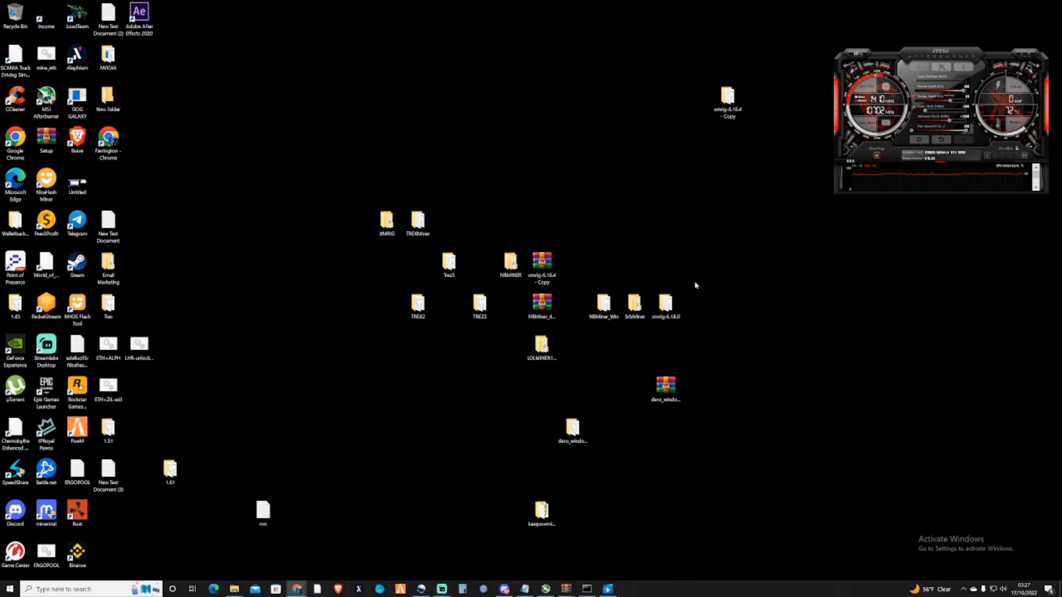
click(573, 427)
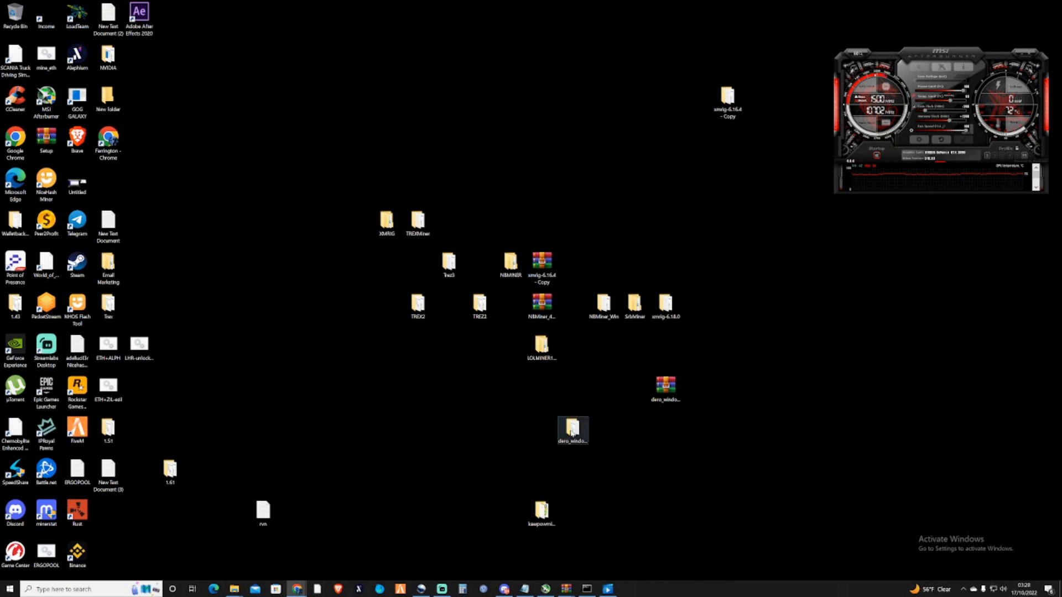
double_click(572, 430)
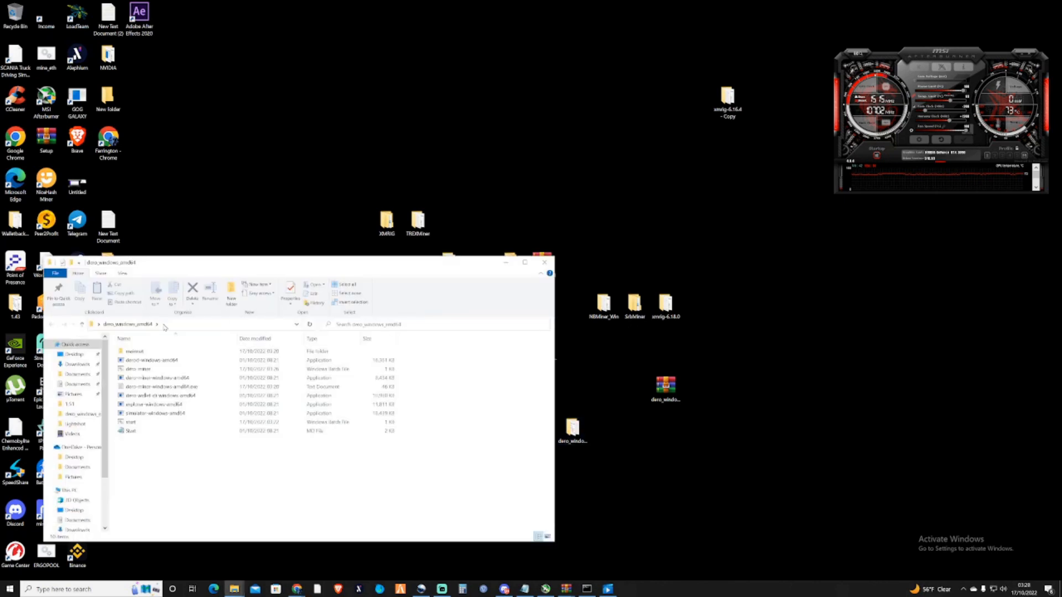
- Run the new dero-miner.bat, allowing it past the Windows blocked-app warning
double_click(137, 369)
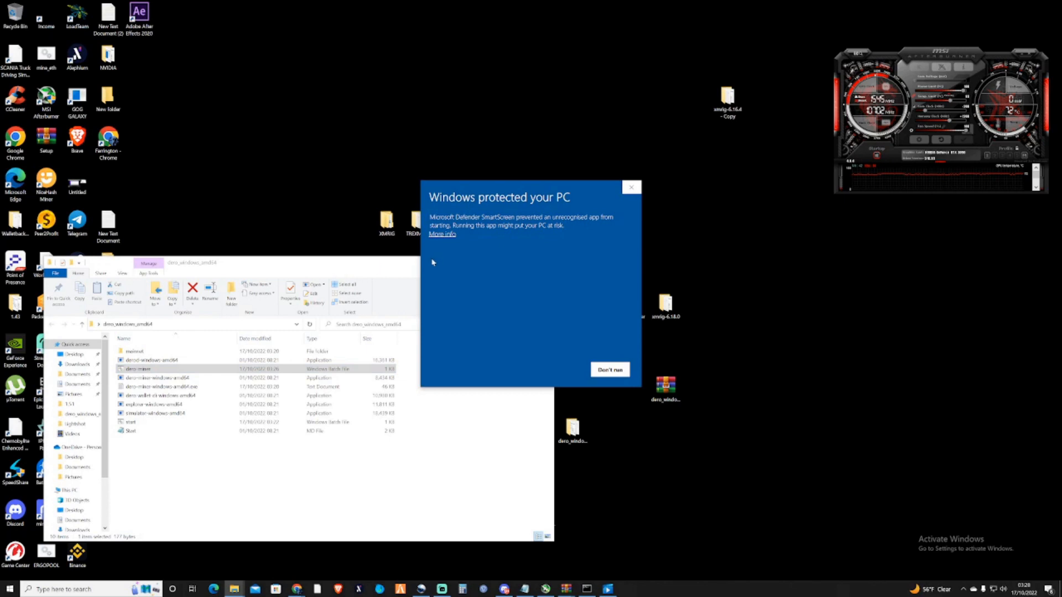
click(442, 234)
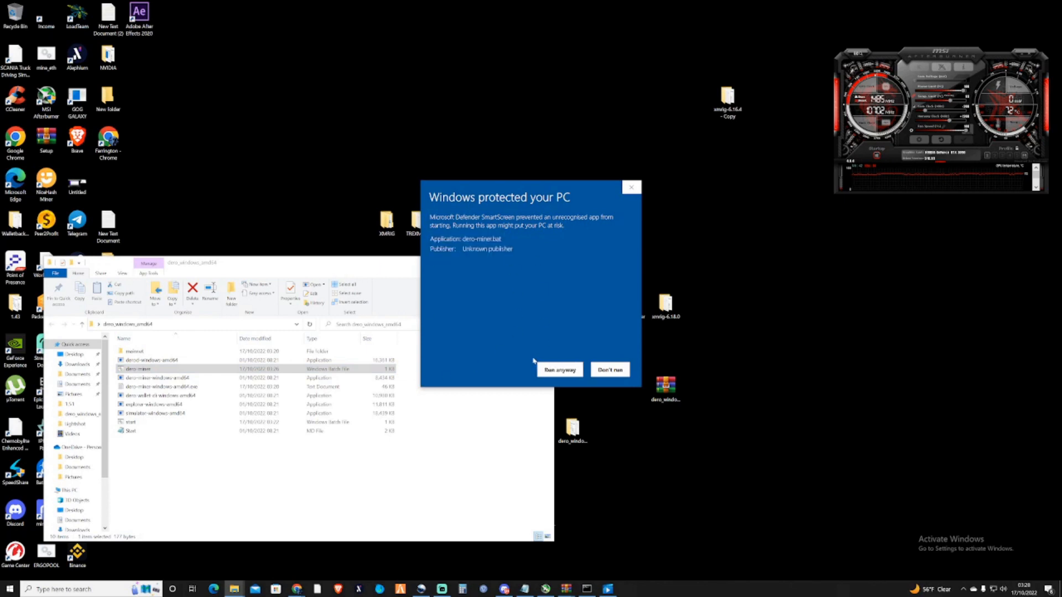
click(559, 370)
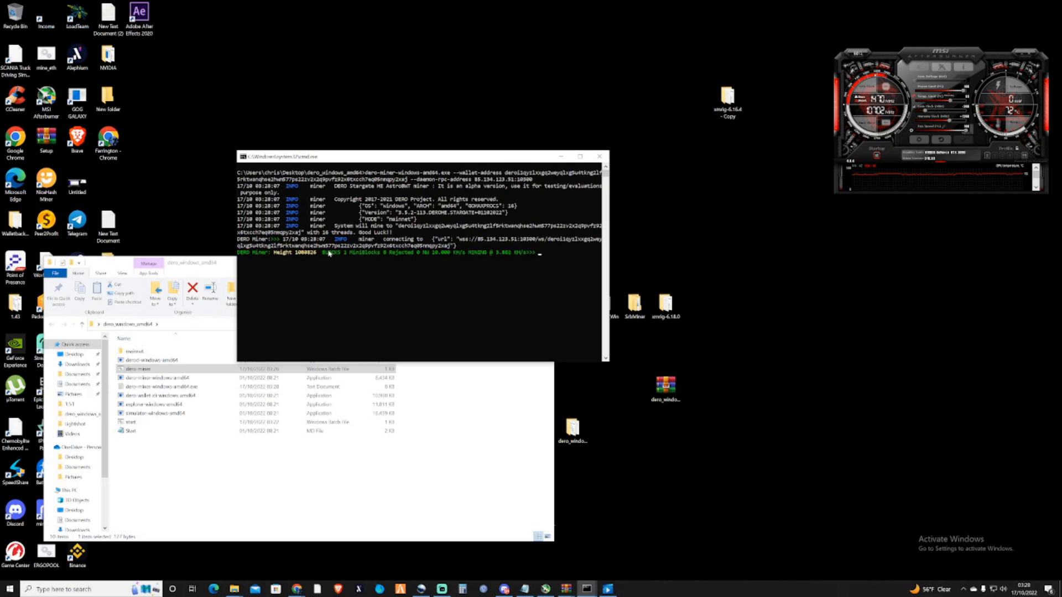
- Move the cmd.exe miner window aside while the miner connects to the pool
drag(420, 156, 576, 161)
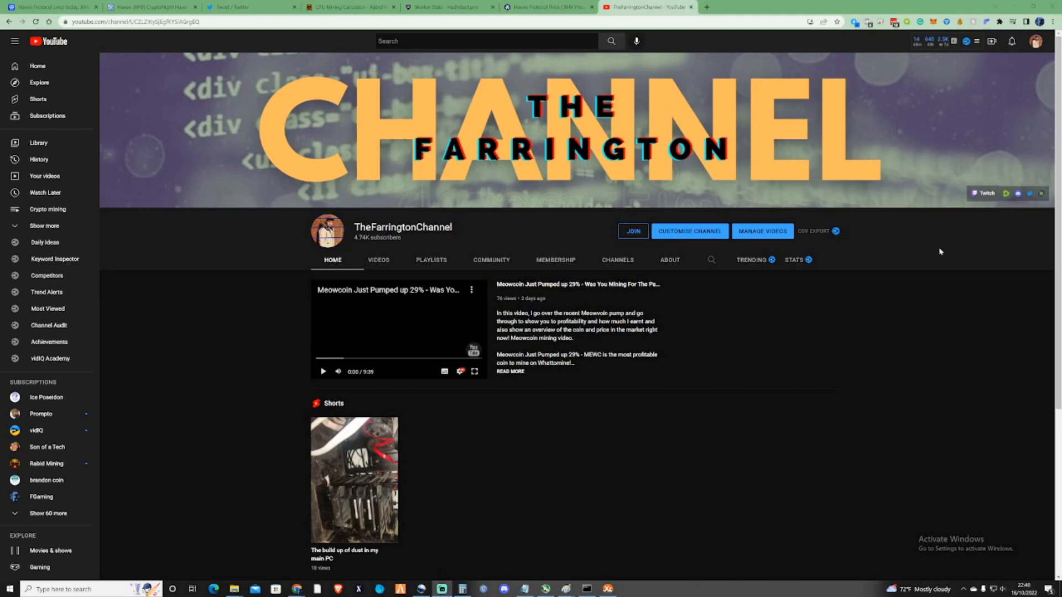
- Scroll TheFarringtonChannel's page down to the Uploads and Popular uploads rows
scroll(down, 3)
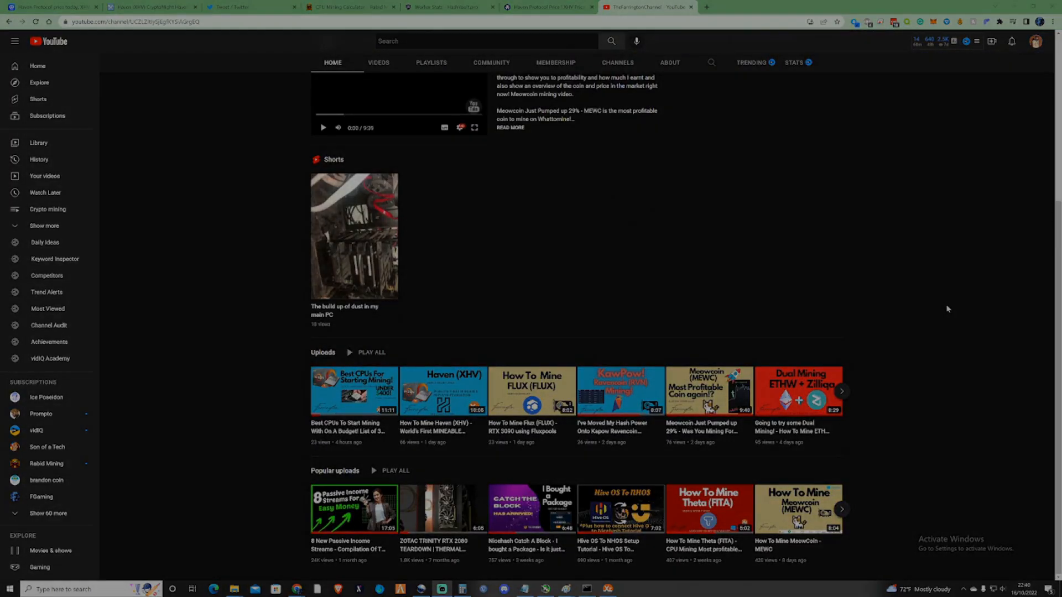